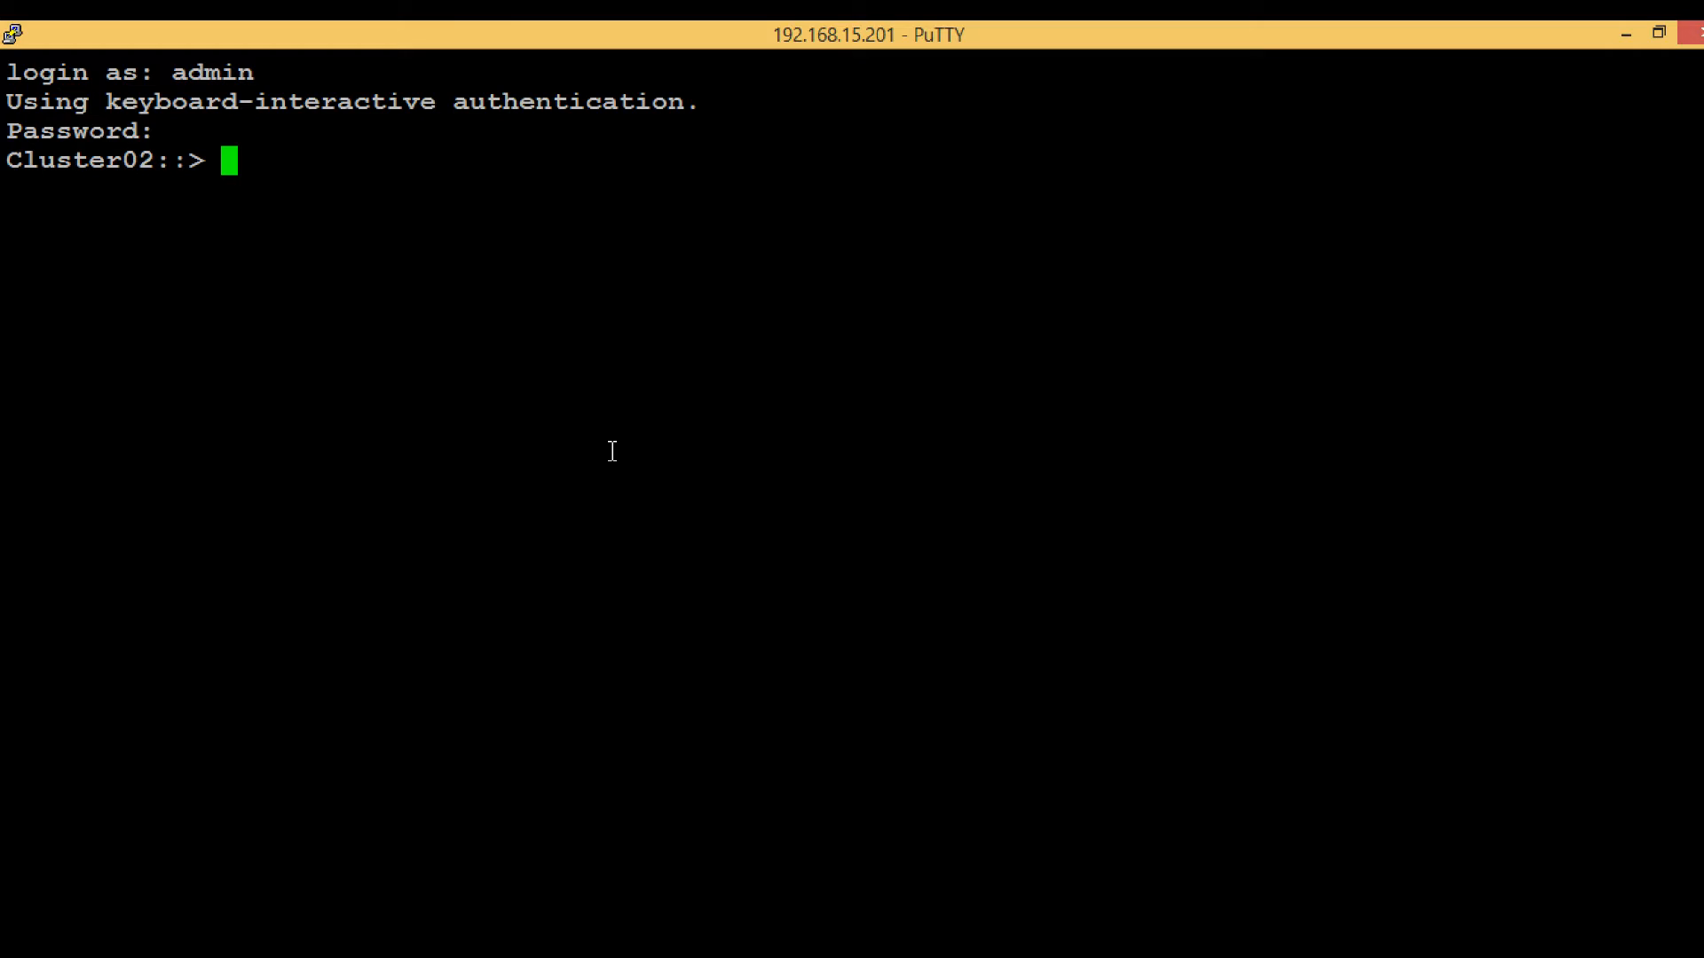
- Run 'license show' to list installed licenses, revealing only the Cluster Base License
{"action": "type", "text": "license"}
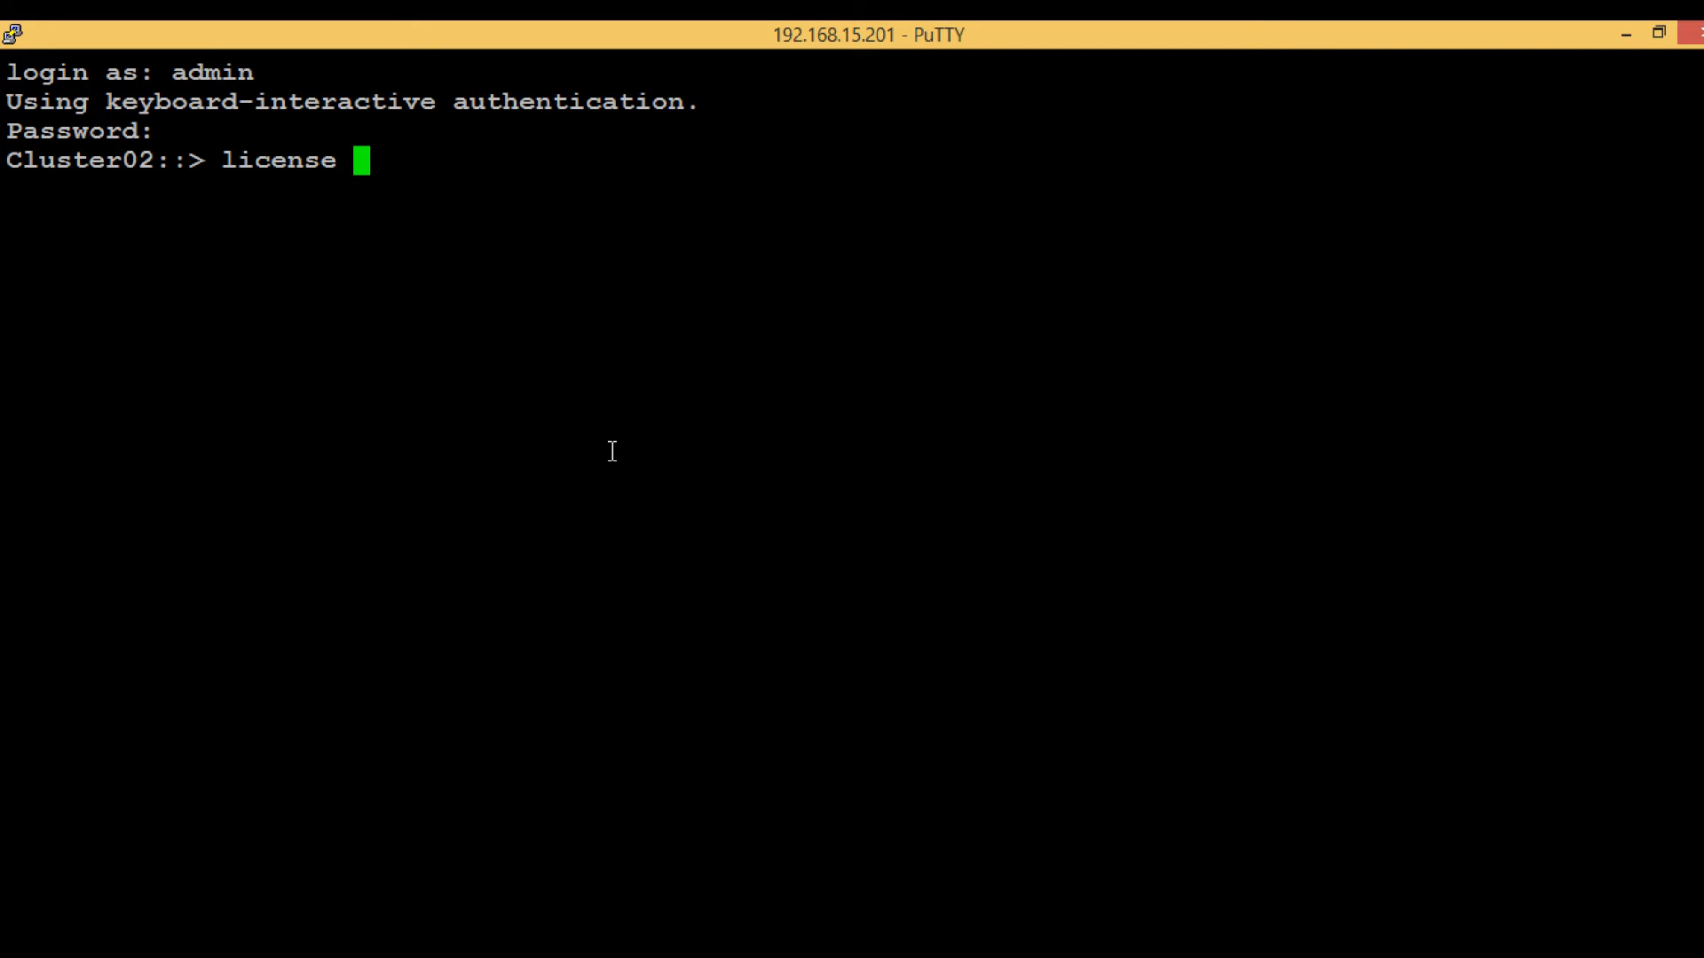
{"action": "type", "text": "show"}
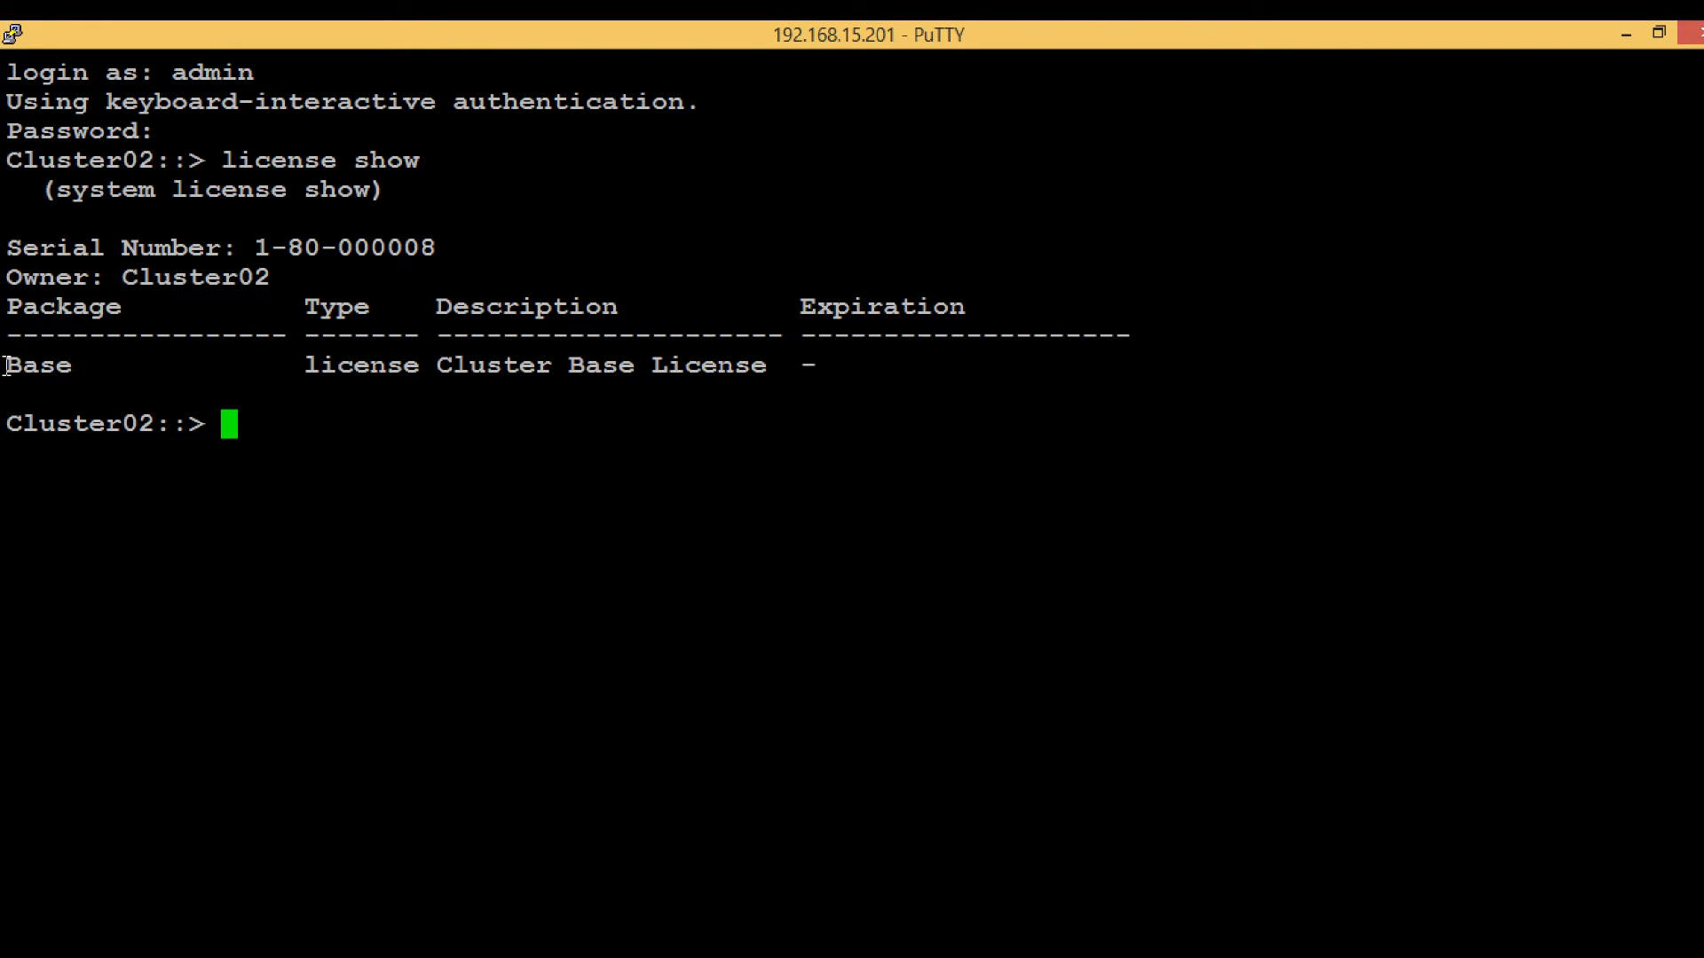
- Copy the NFS license code from the simulator license codes file in Notepad
{"action": "double_click", "coordinate": [39, 364]}
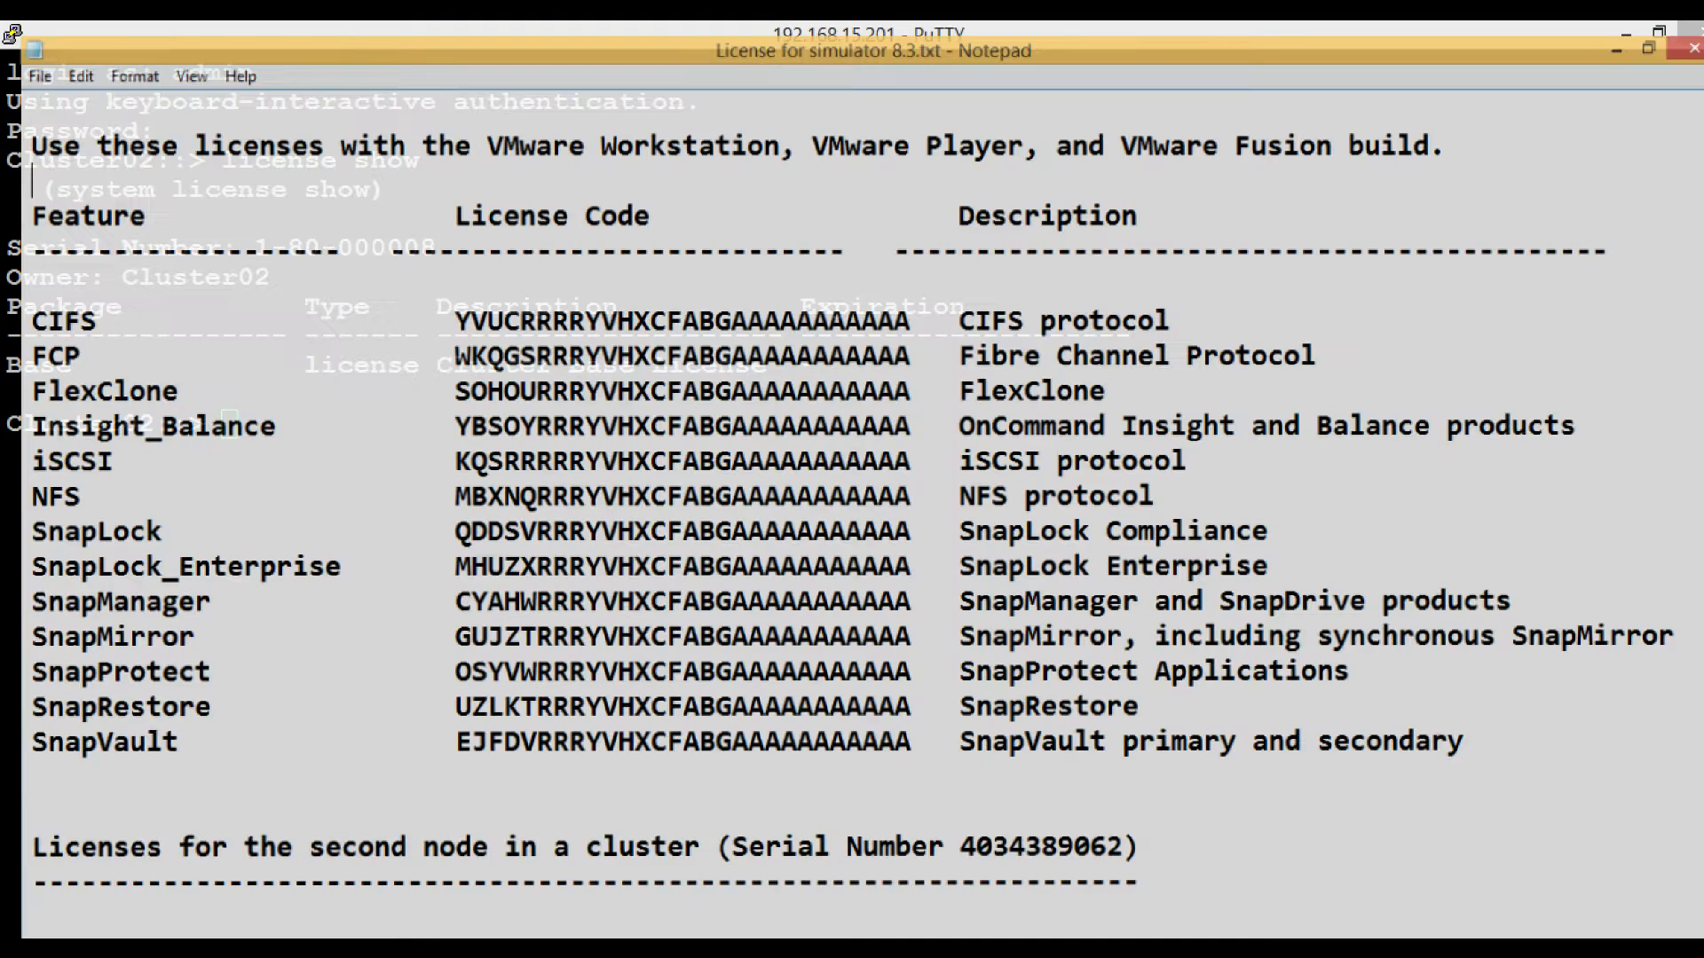
{"action": "double_click", "coordinate": [474, 489]}
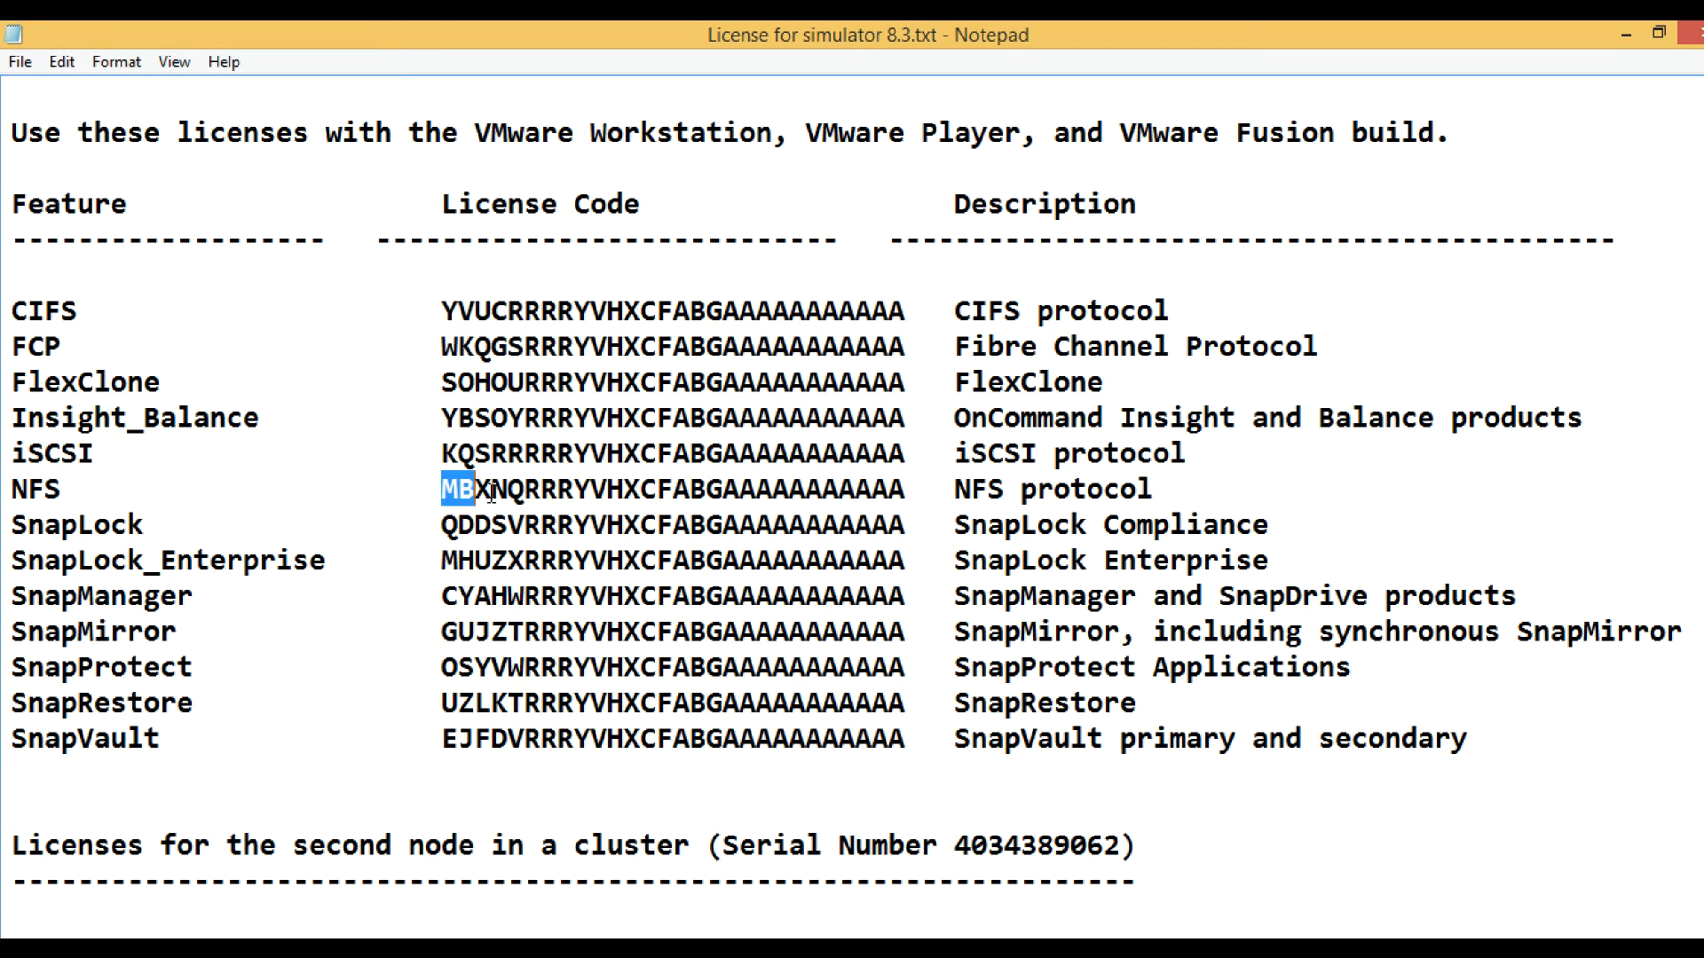
{"action": "left_click_drag", "start_coordinate": [442, 489], "coordinate": [904, 489]}
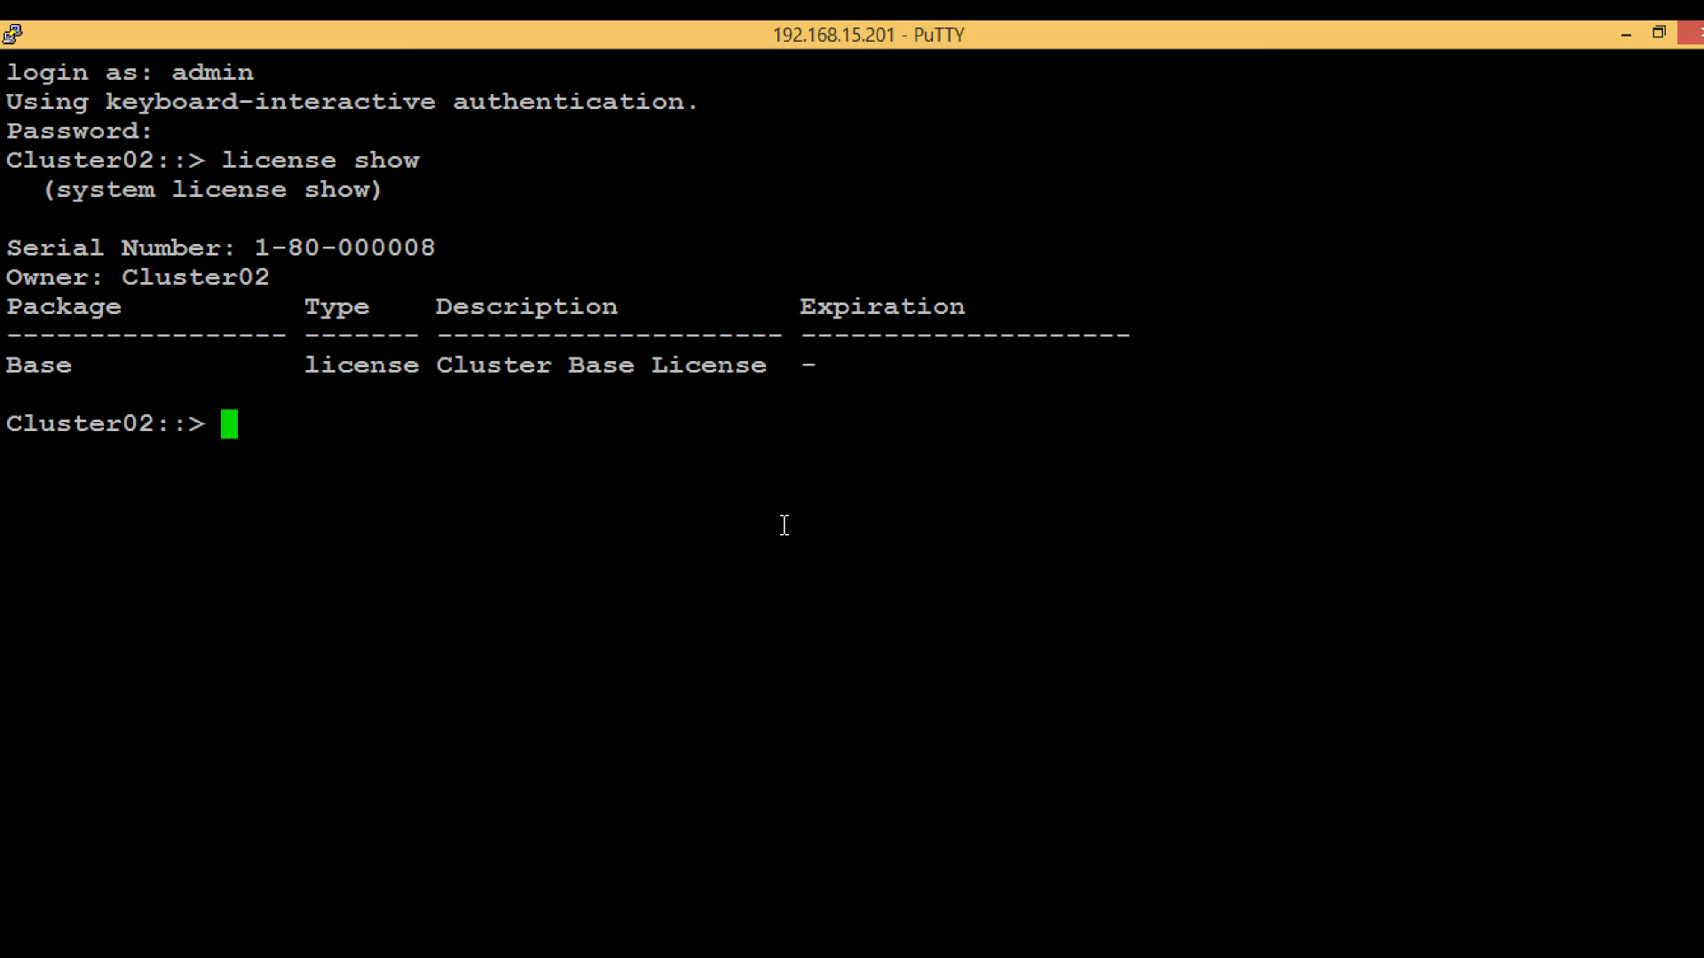
{"action": "type", "text": "license"}
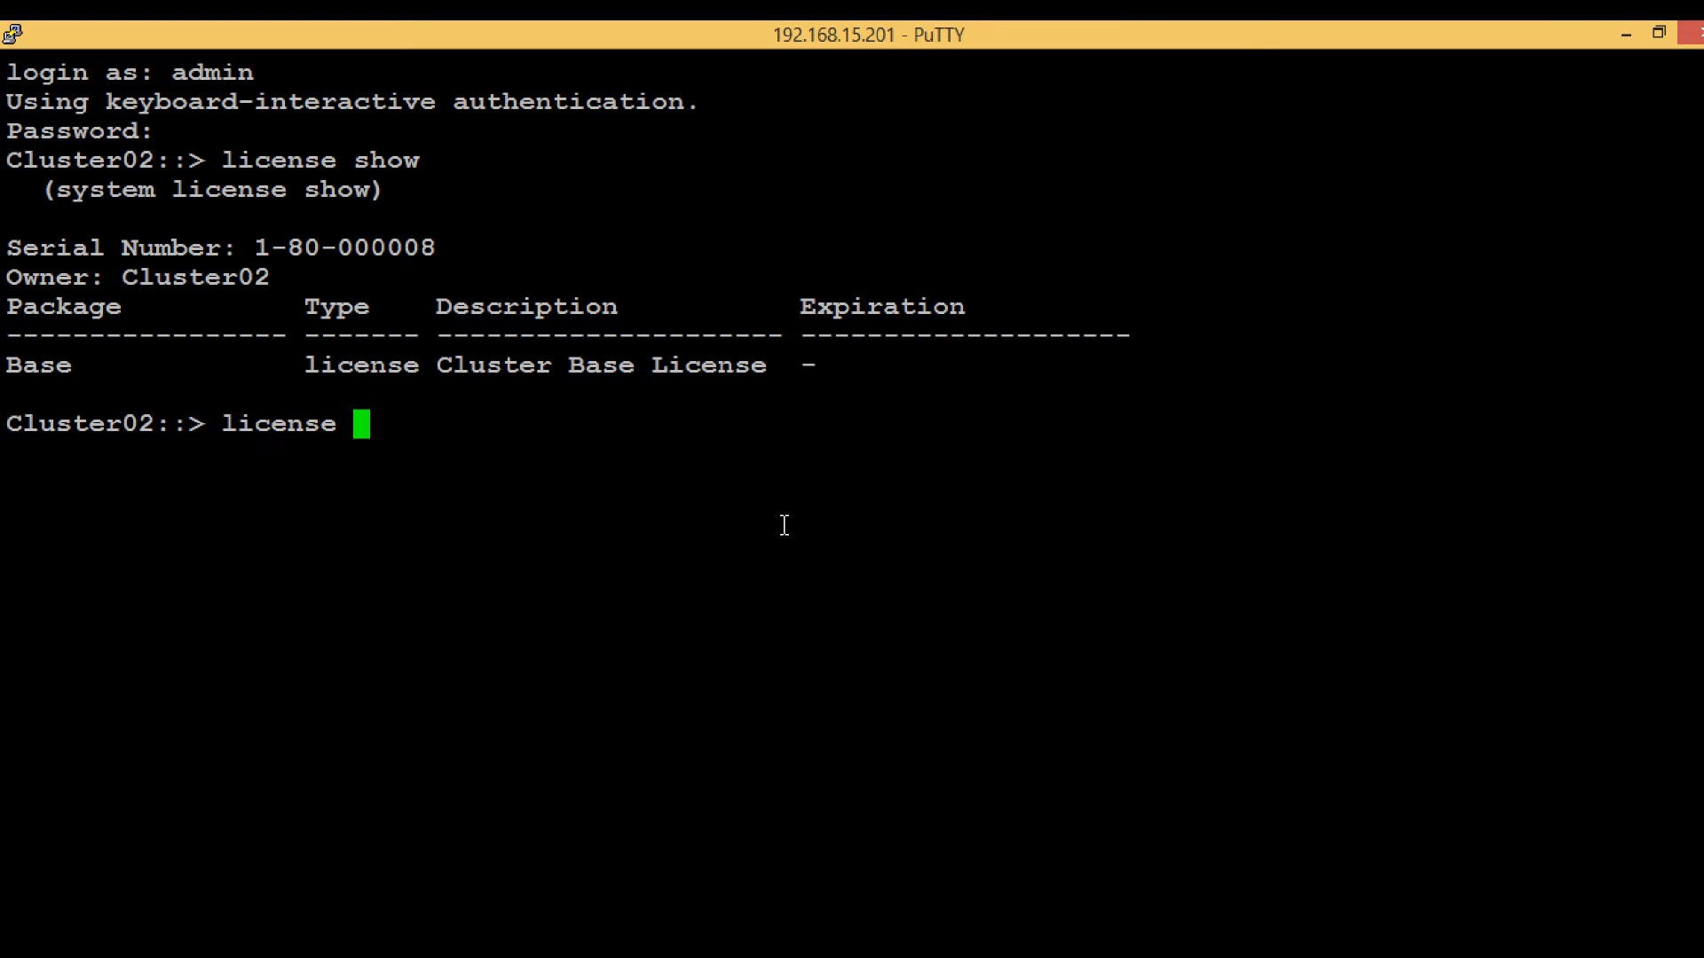
{"action": "type", "text": "add -license-code"}
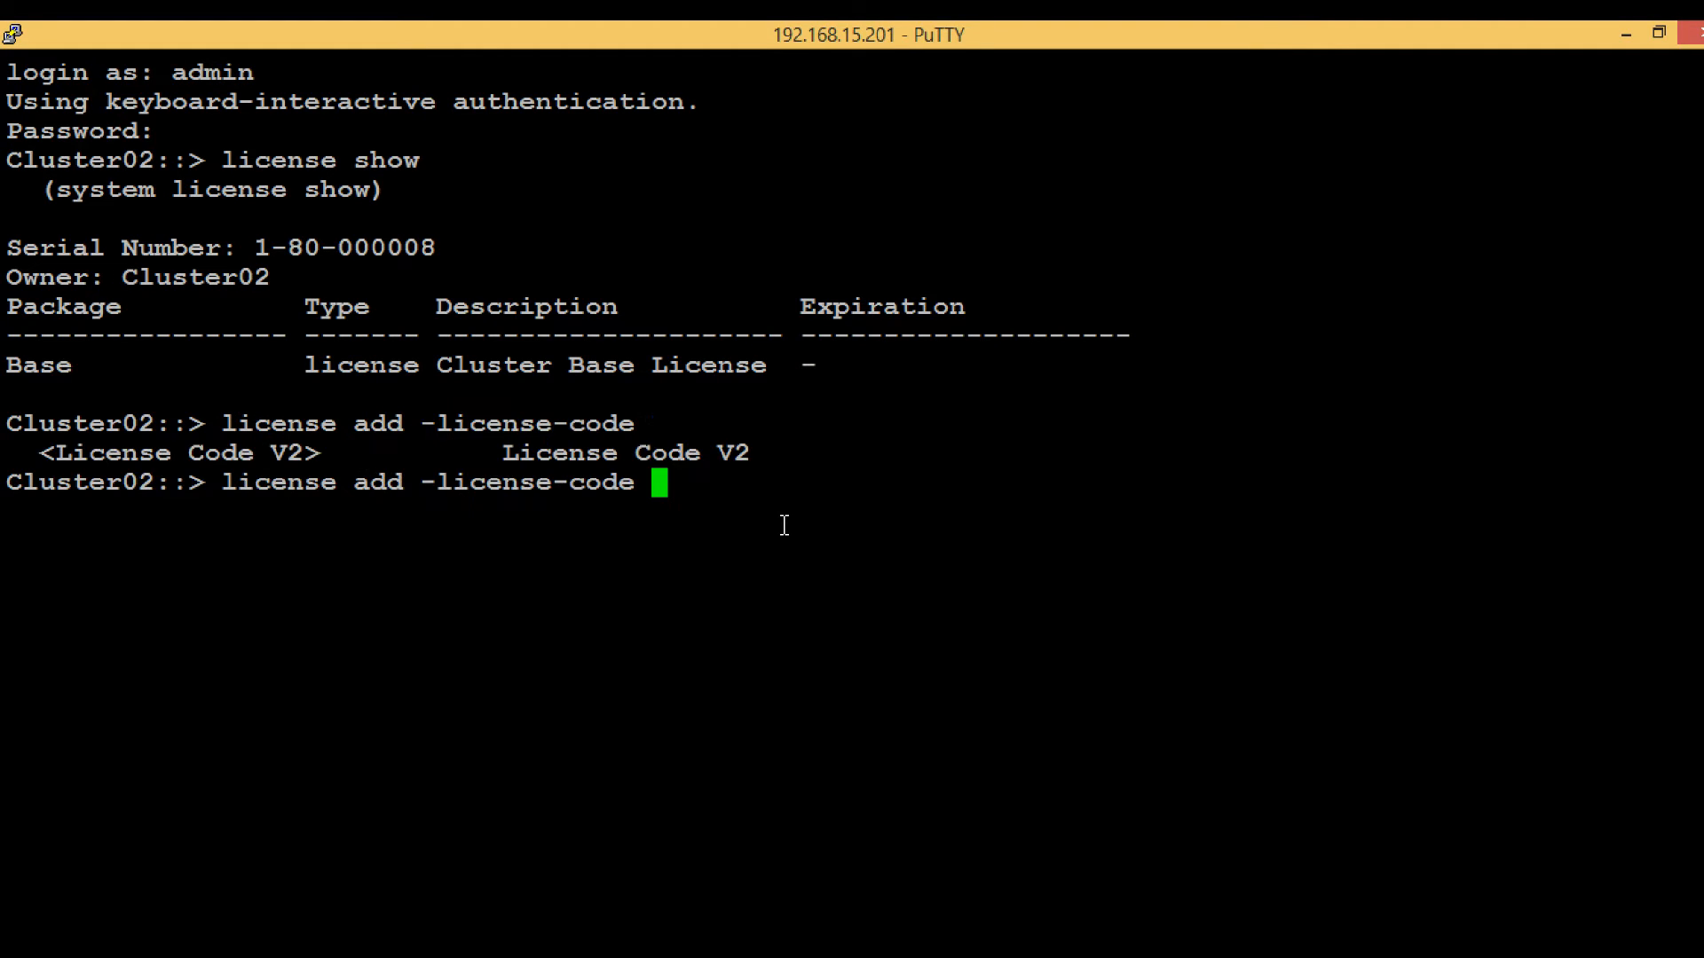
{"action": "type", "text": "MBXNQRRRYVHXCFABGAAAAAAAAAAA"}
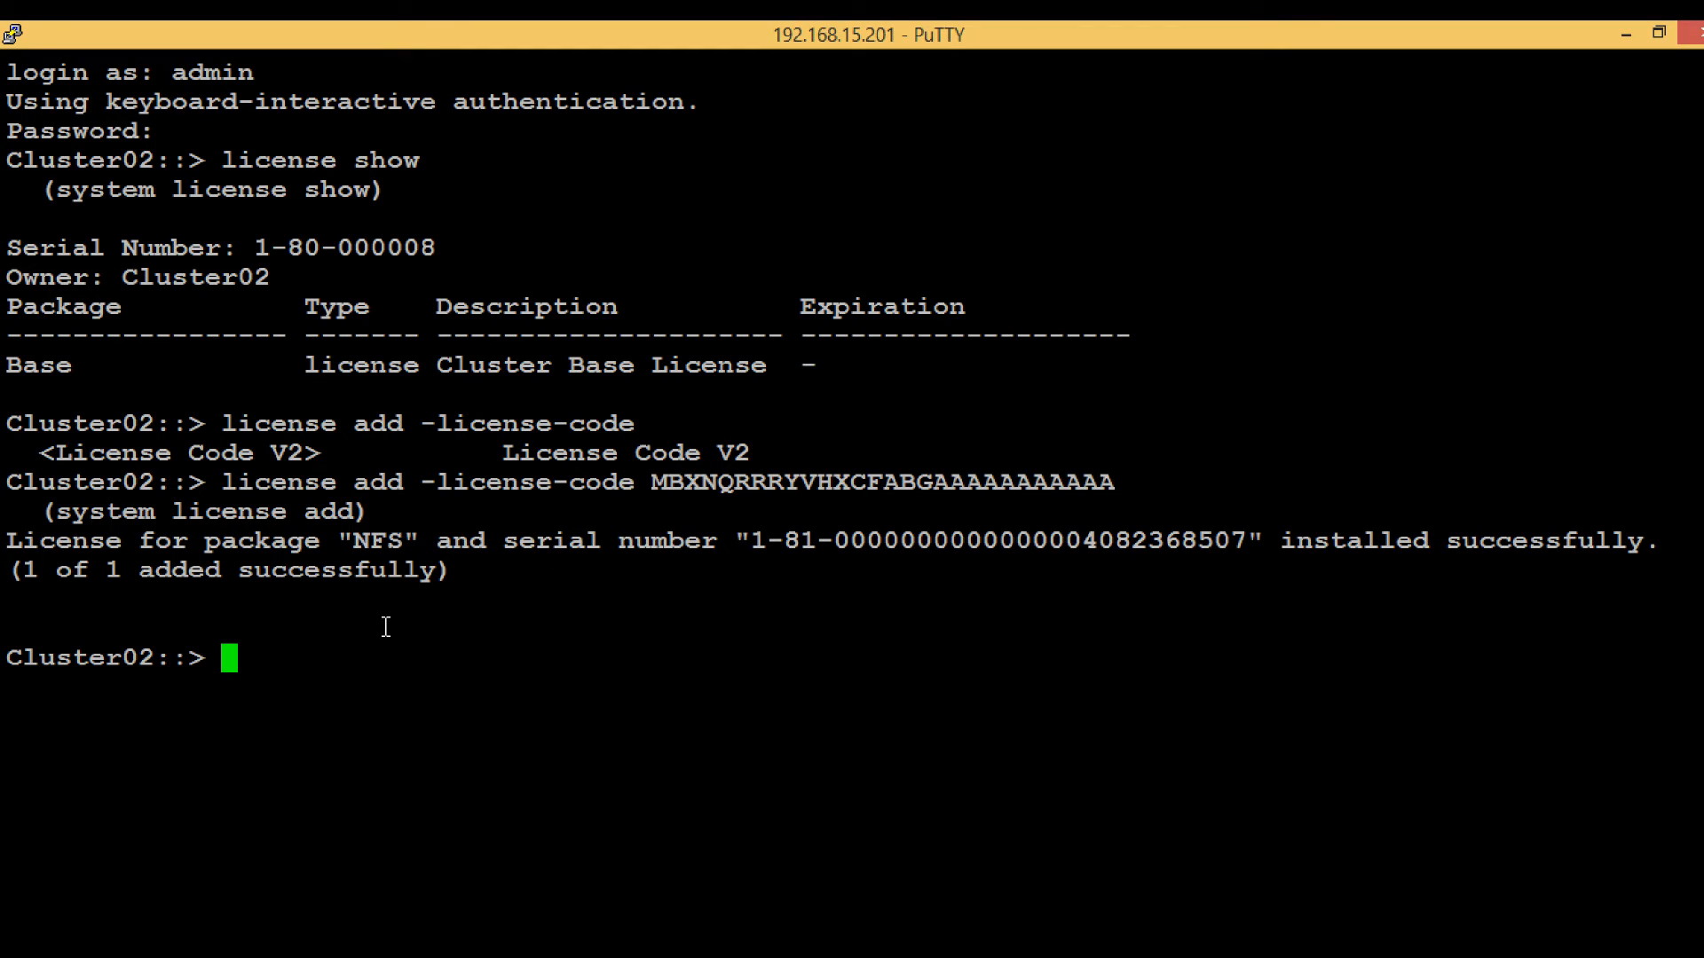
{"action": "type", "text": "nfs"}
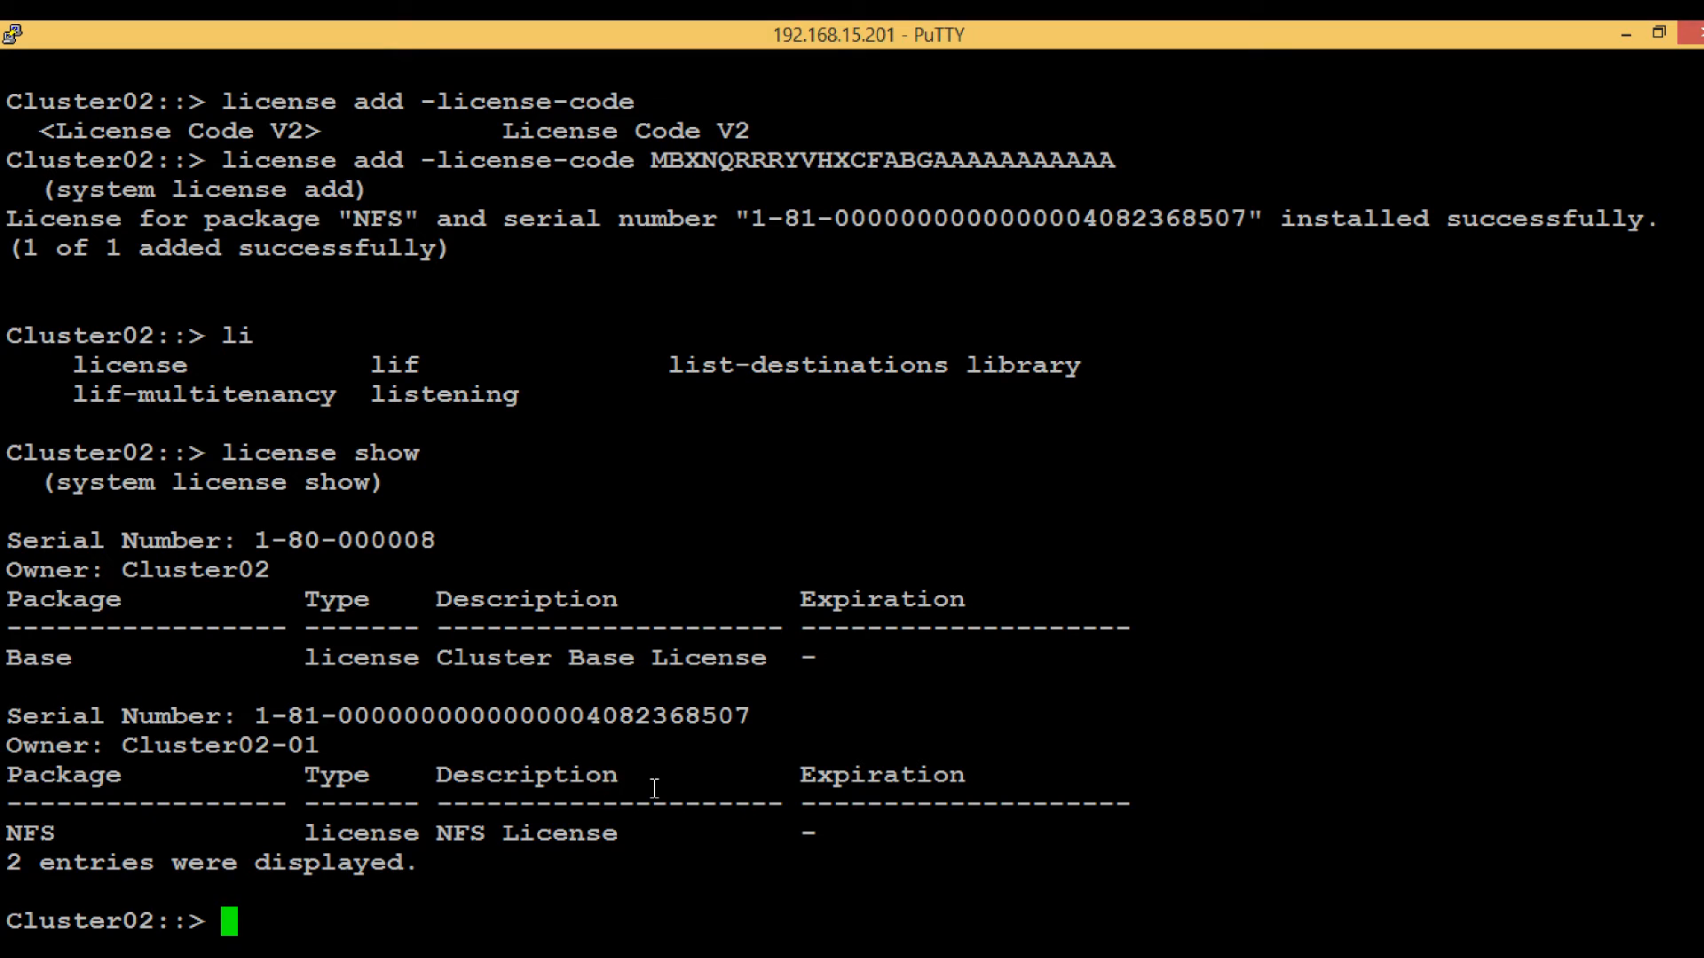
{"action": "type", "text": "vs"}
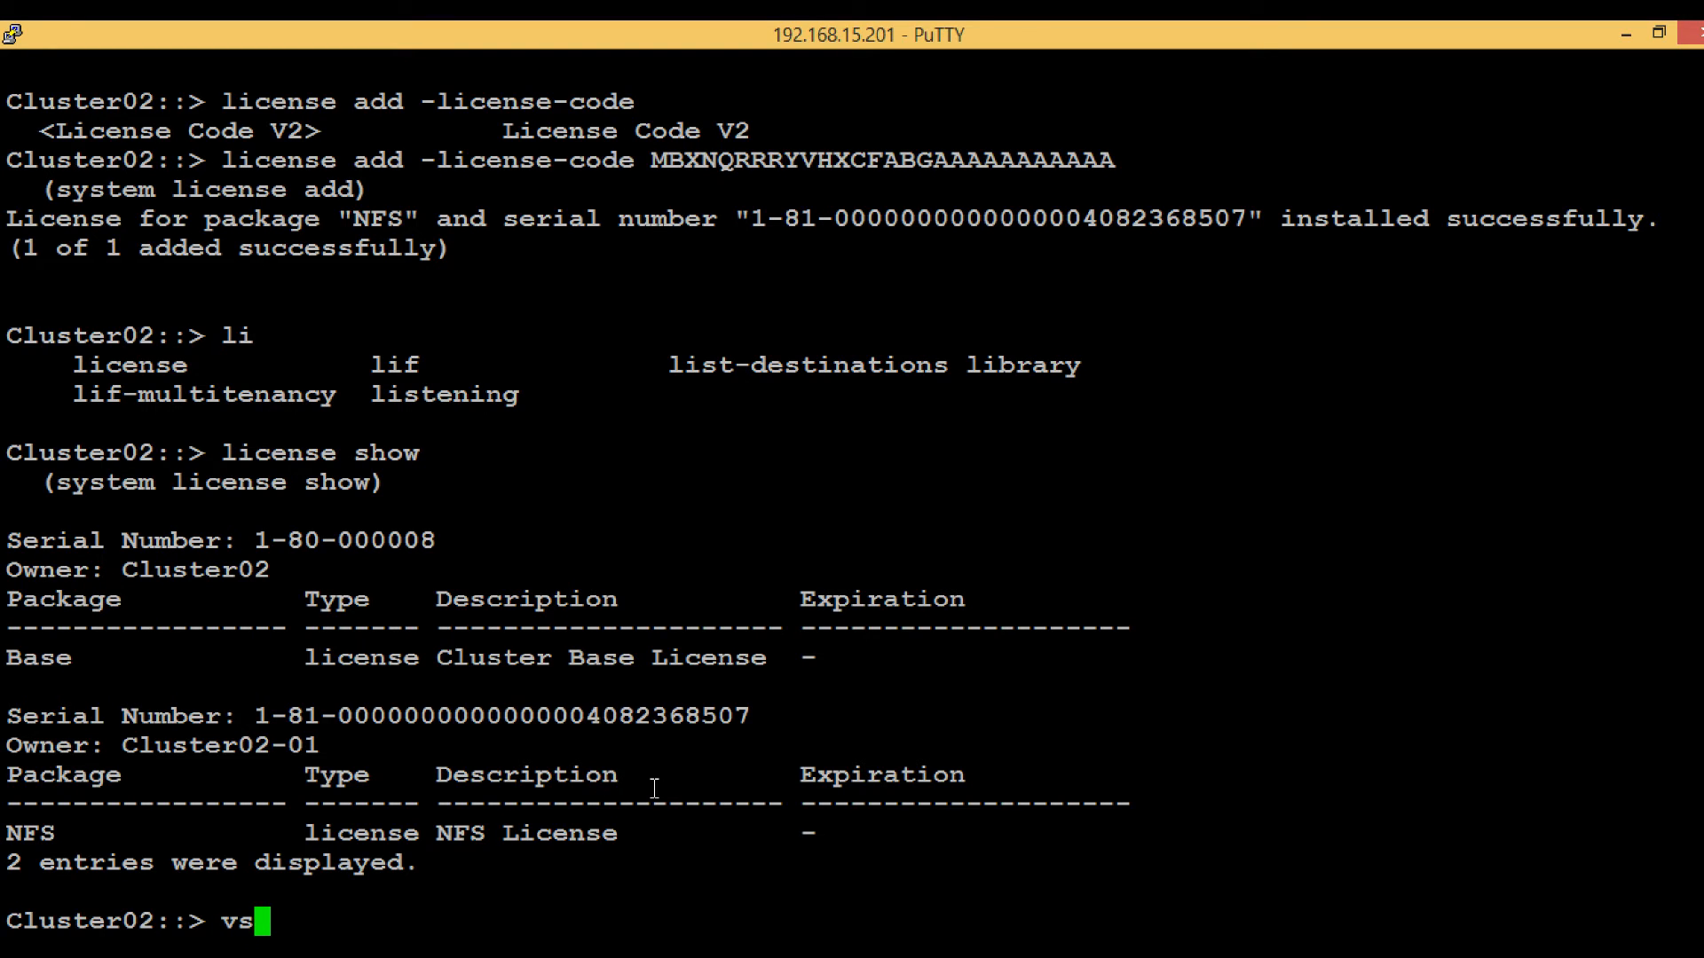
- Run 'vserver show-protocols' and note nfs among vs1's enabled protocols
{"action": "type", "text": "erver"}
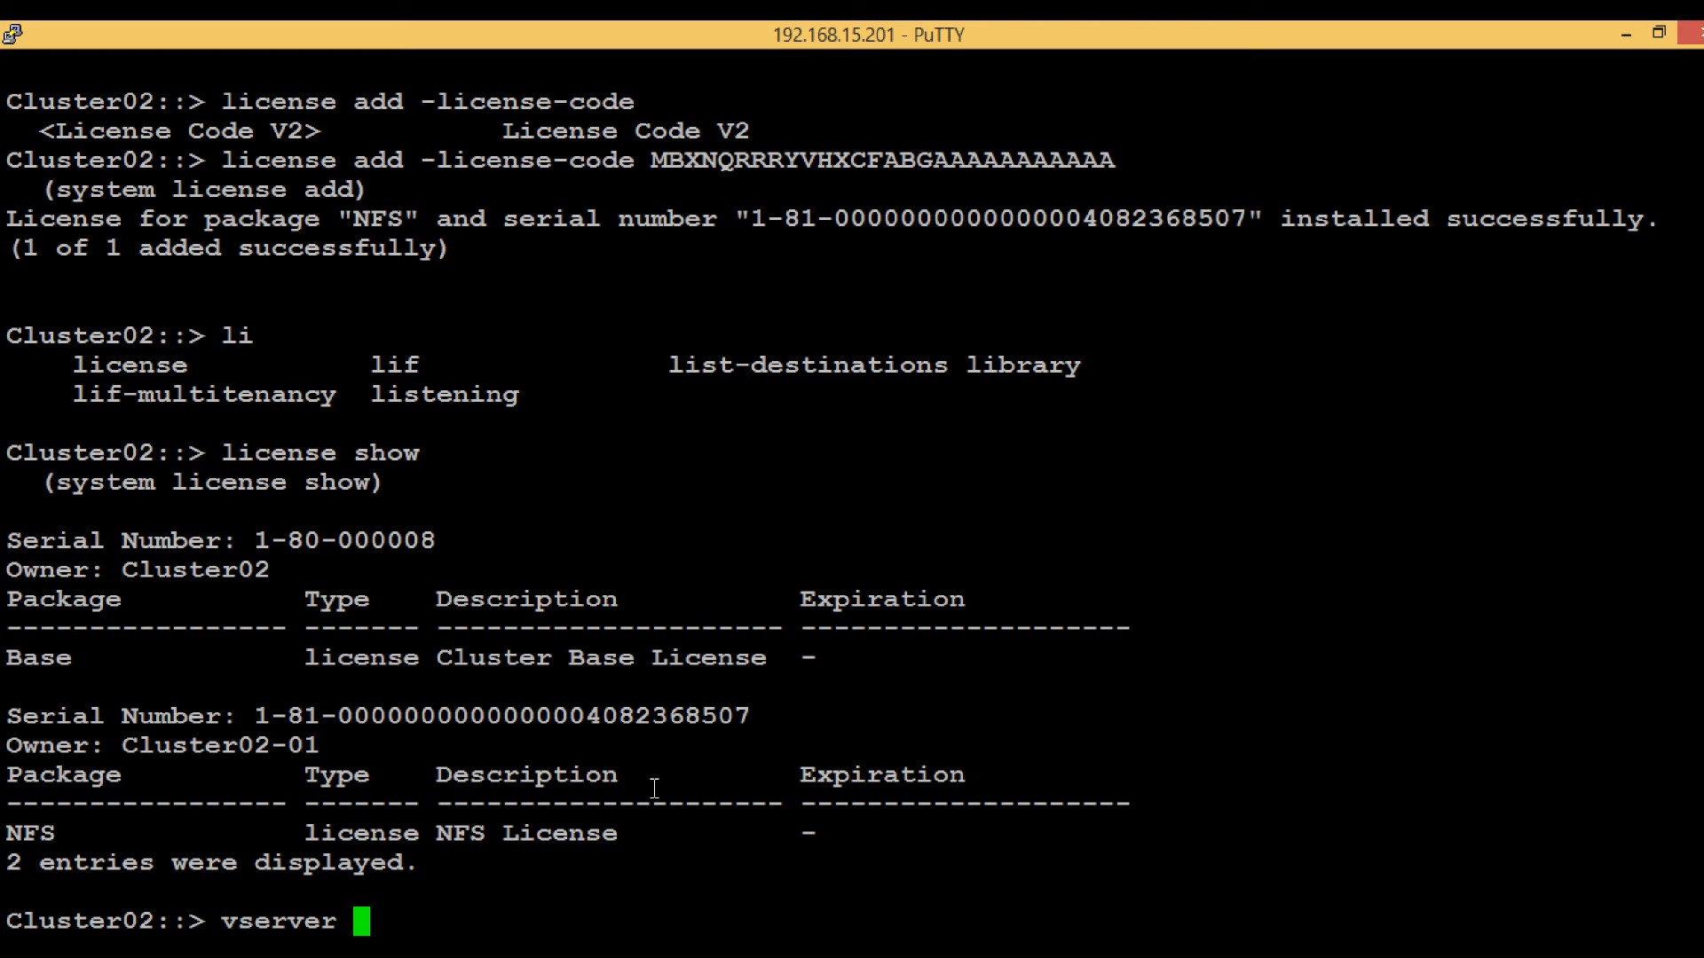
{"action": "type", "text": "show-protocols"}
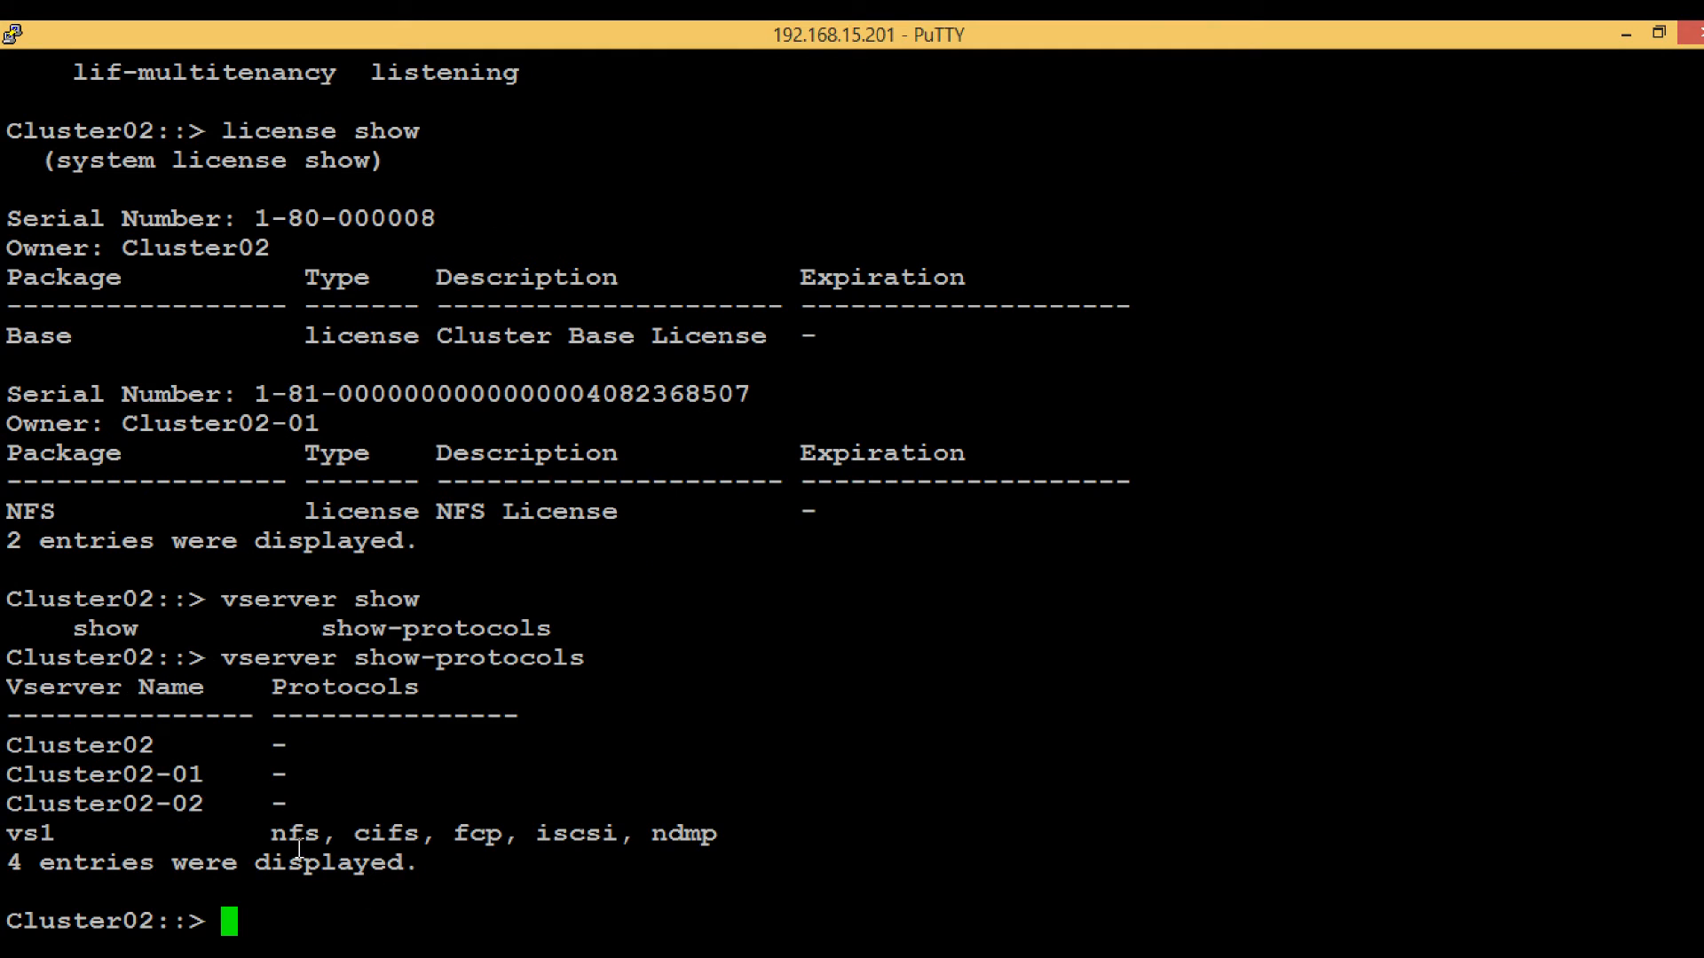
{"action": "double_click", "coordinate": [295, 833]}
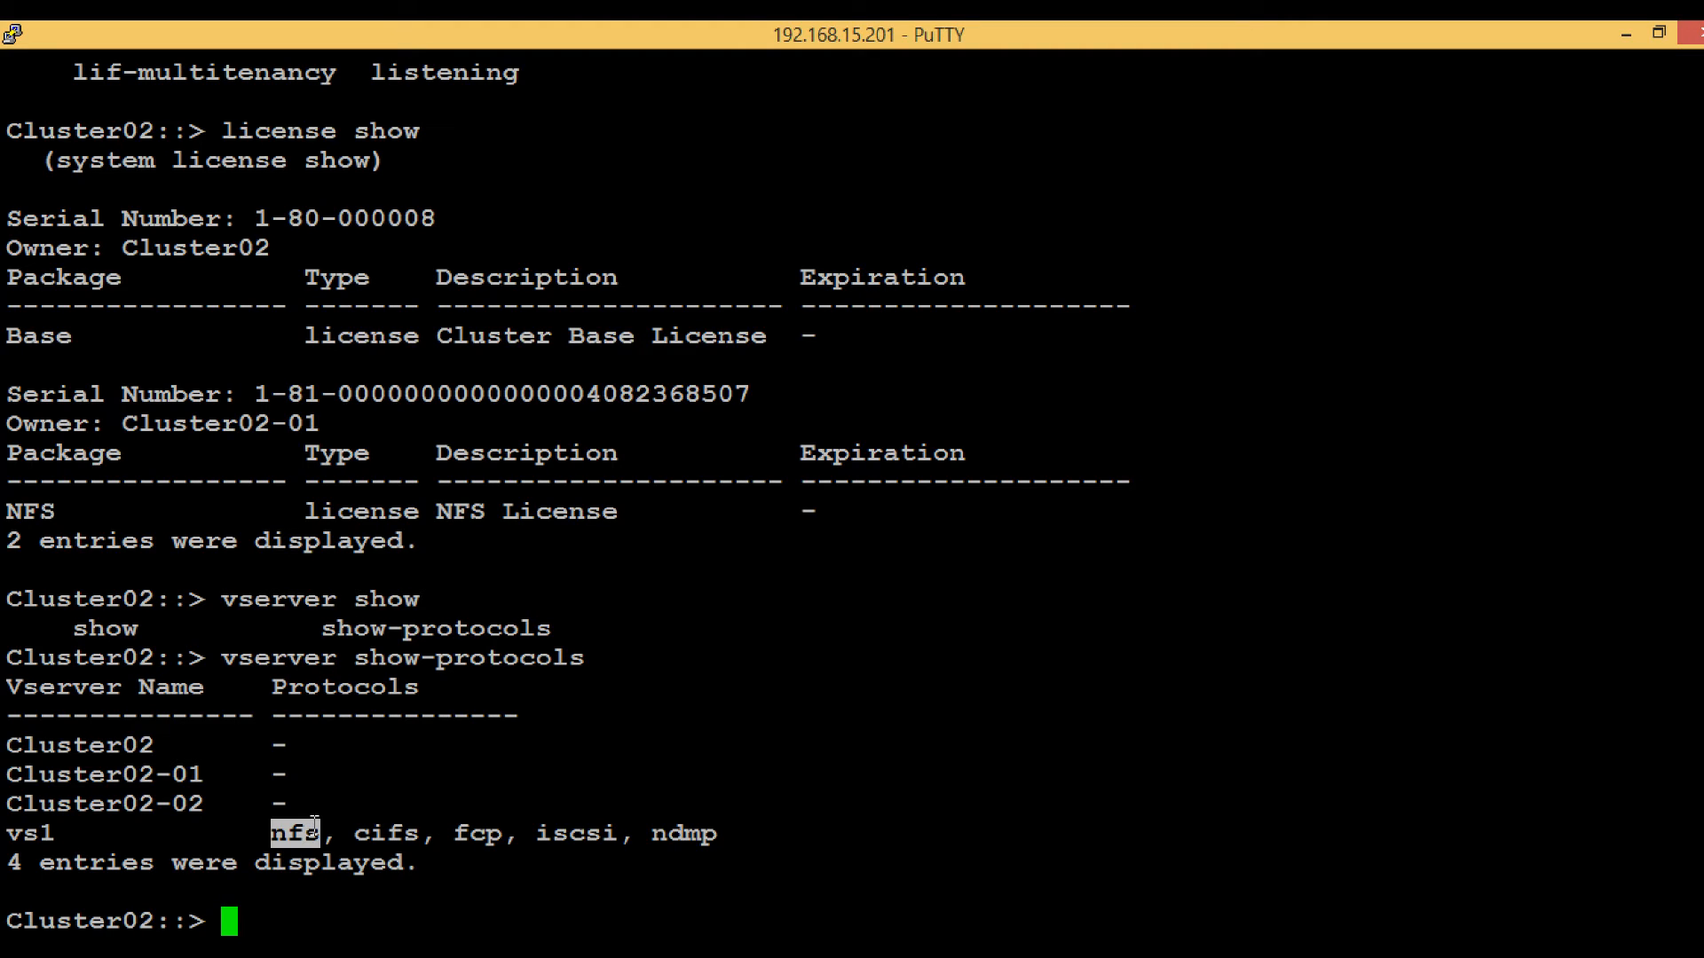
{"action": "mouse_move", "coordinate": [430, 817]}
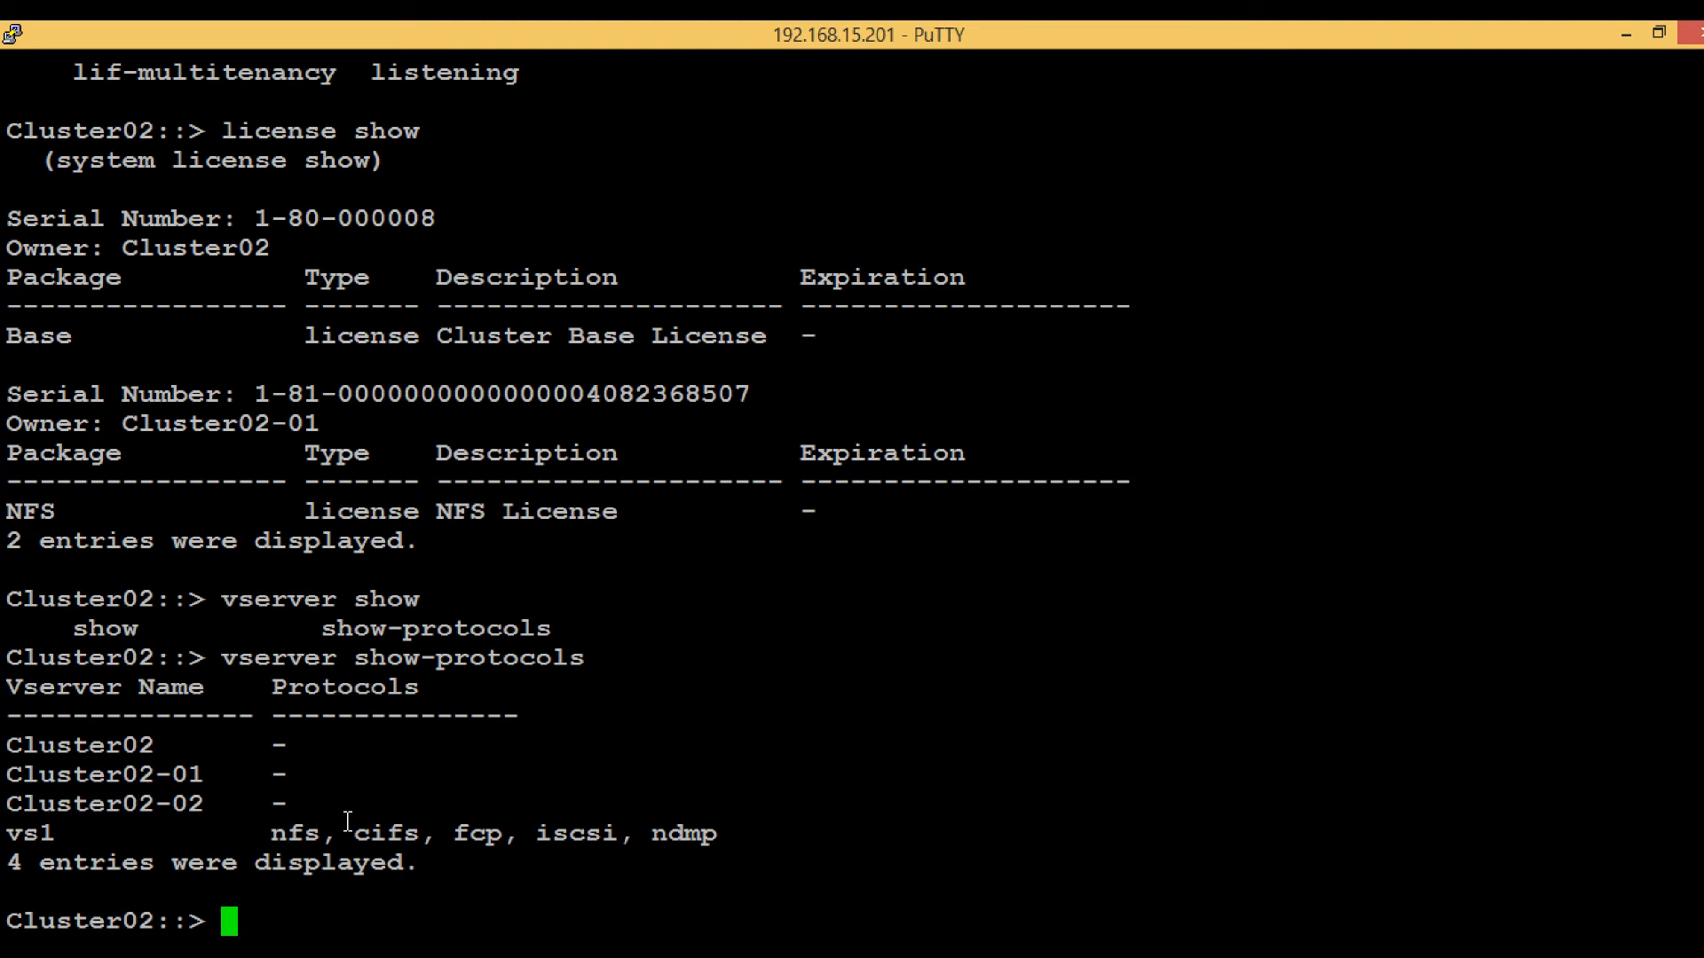
- Add NFS as a vserver protocol with 'vserver add-protocols -protocols nfs'
{"action": "type", "text": "vserver"}
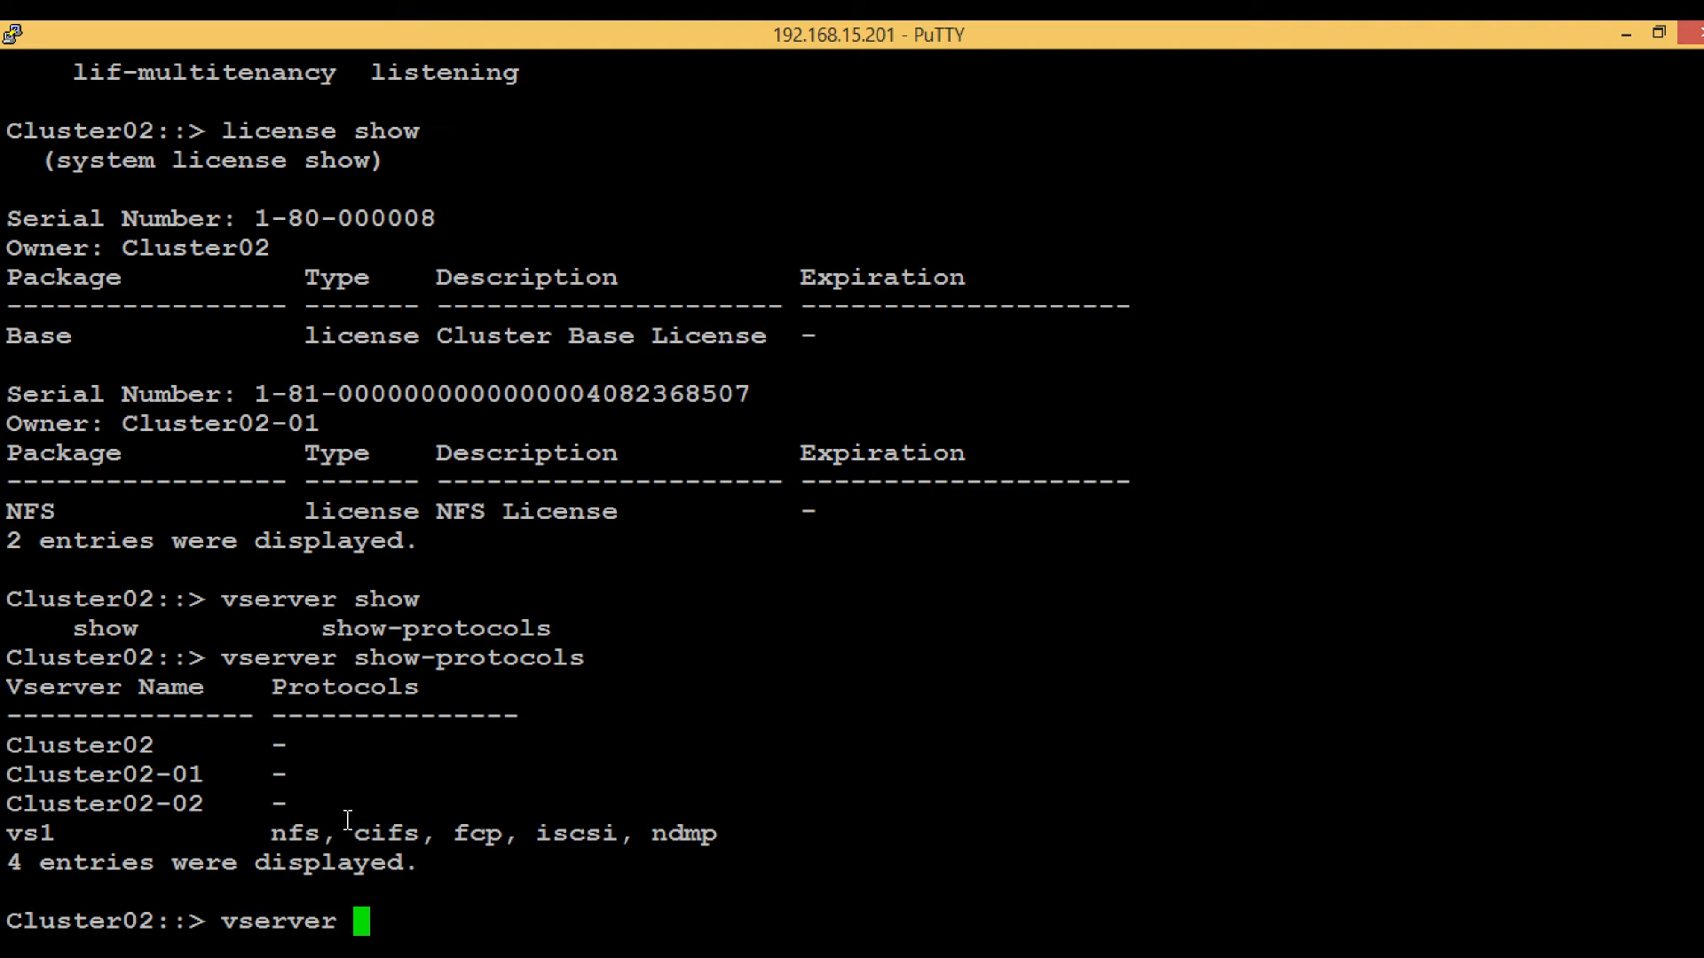
{"action": "type", "text": "add-protocols"}
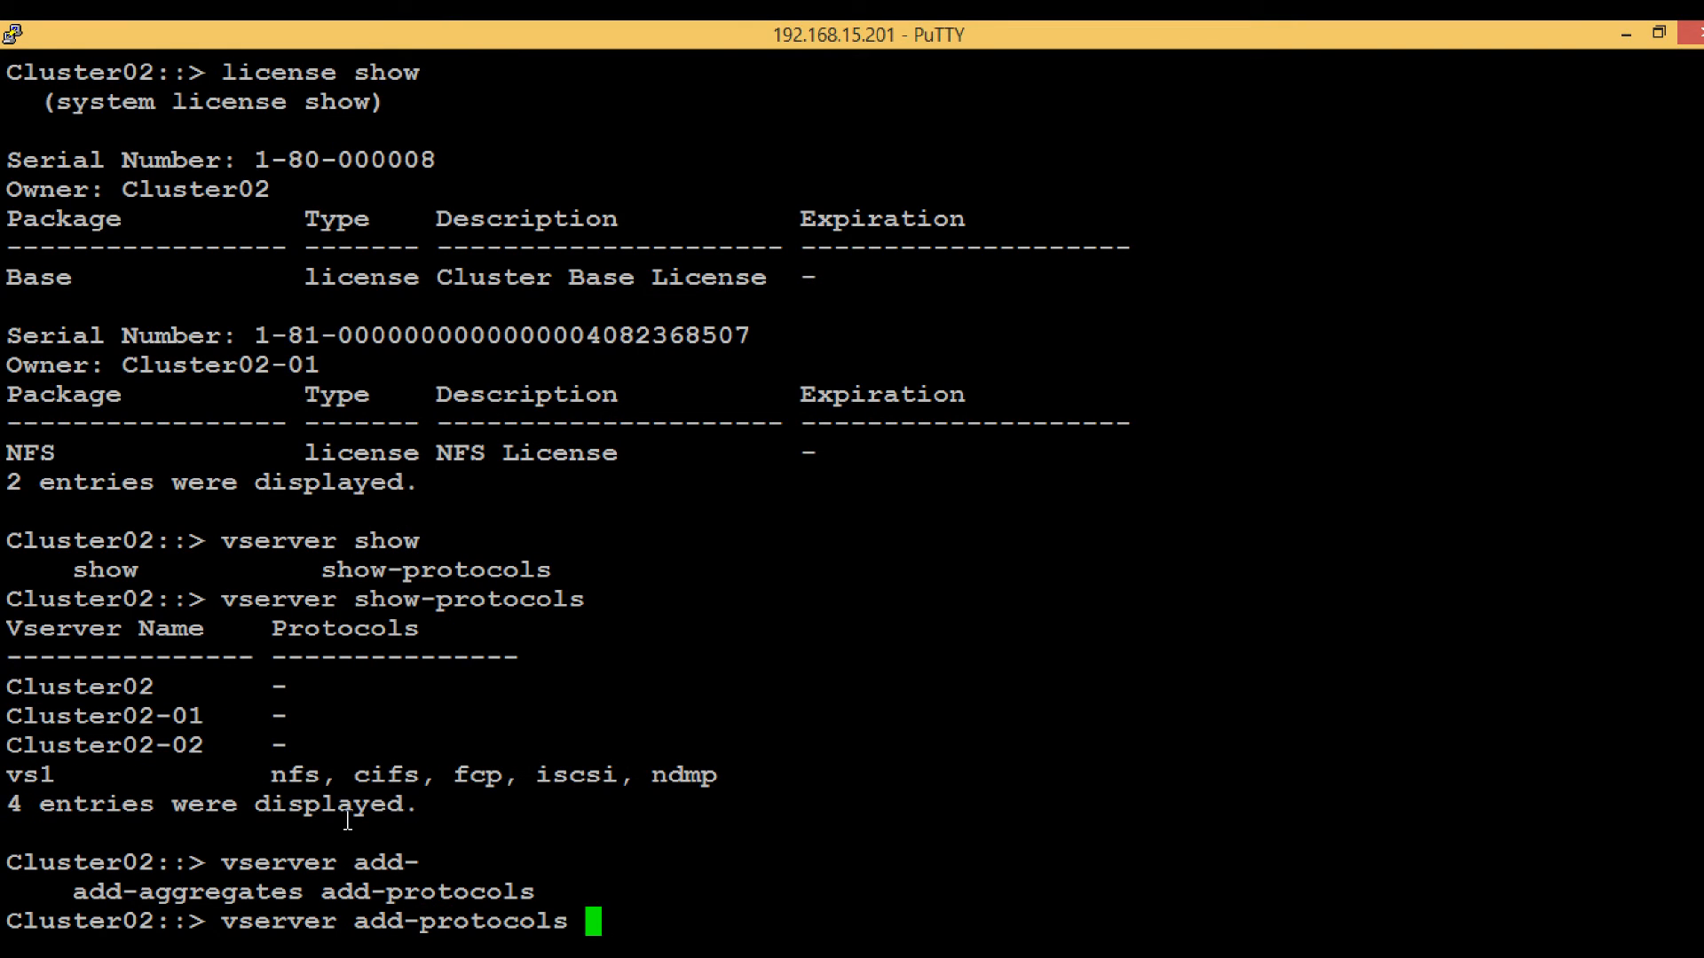
{"action": "type", "text": "-protocols nfs"}
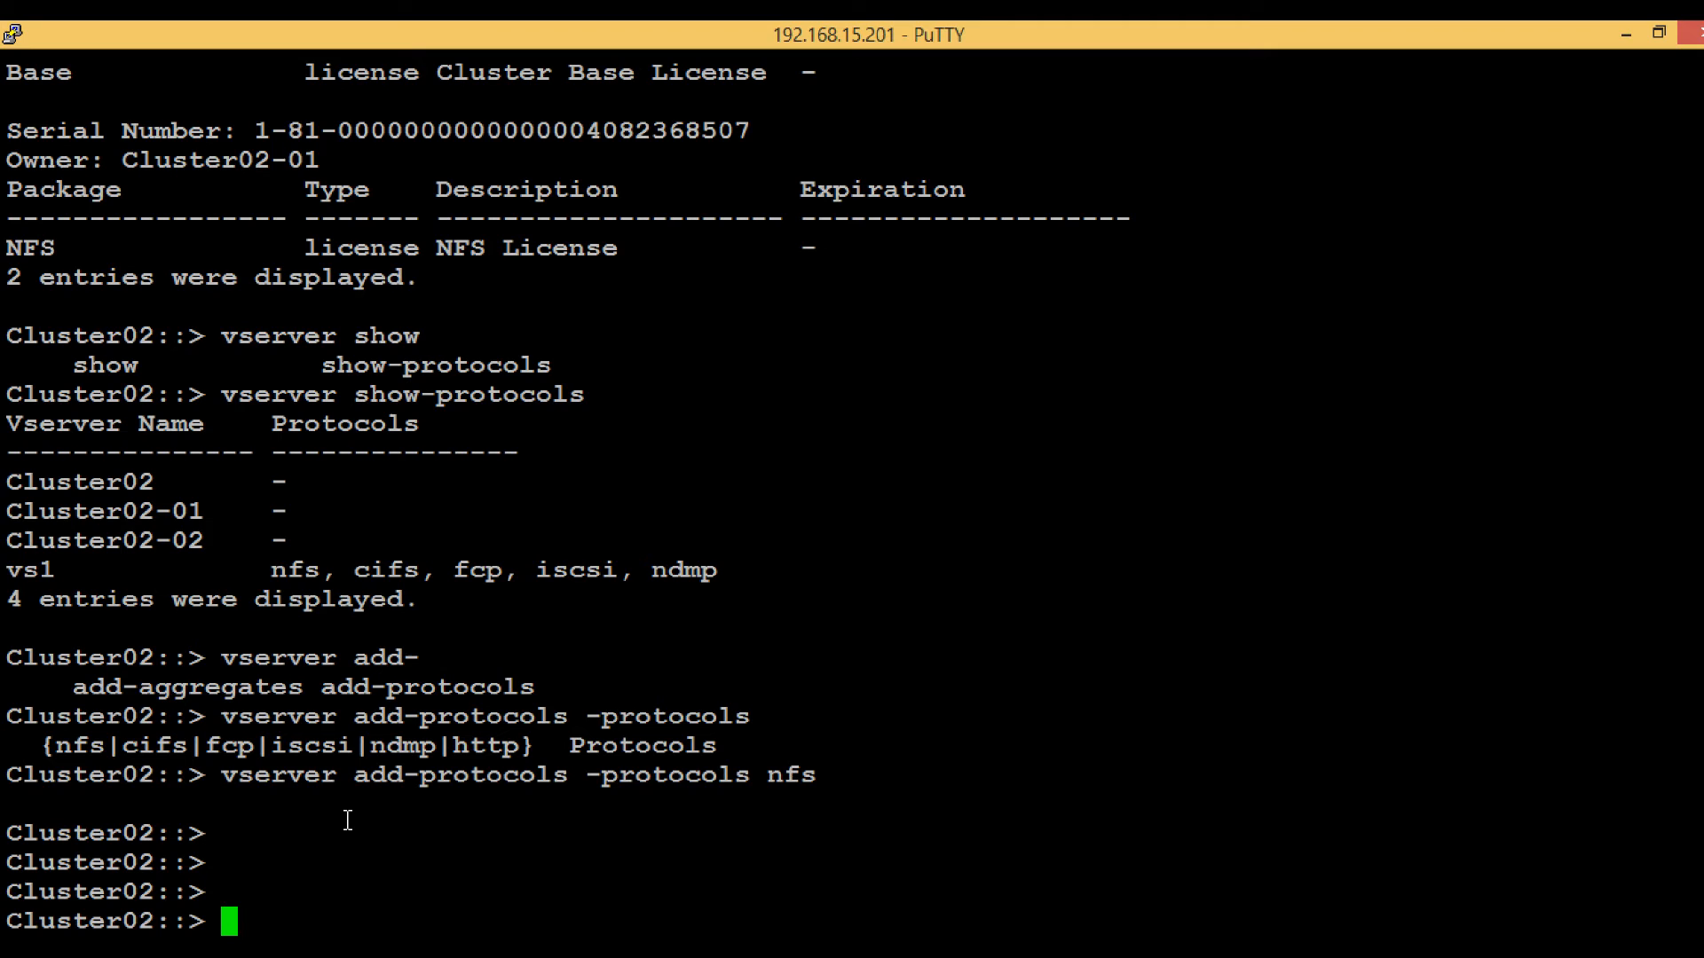
{"action": "type", "text": "n"}
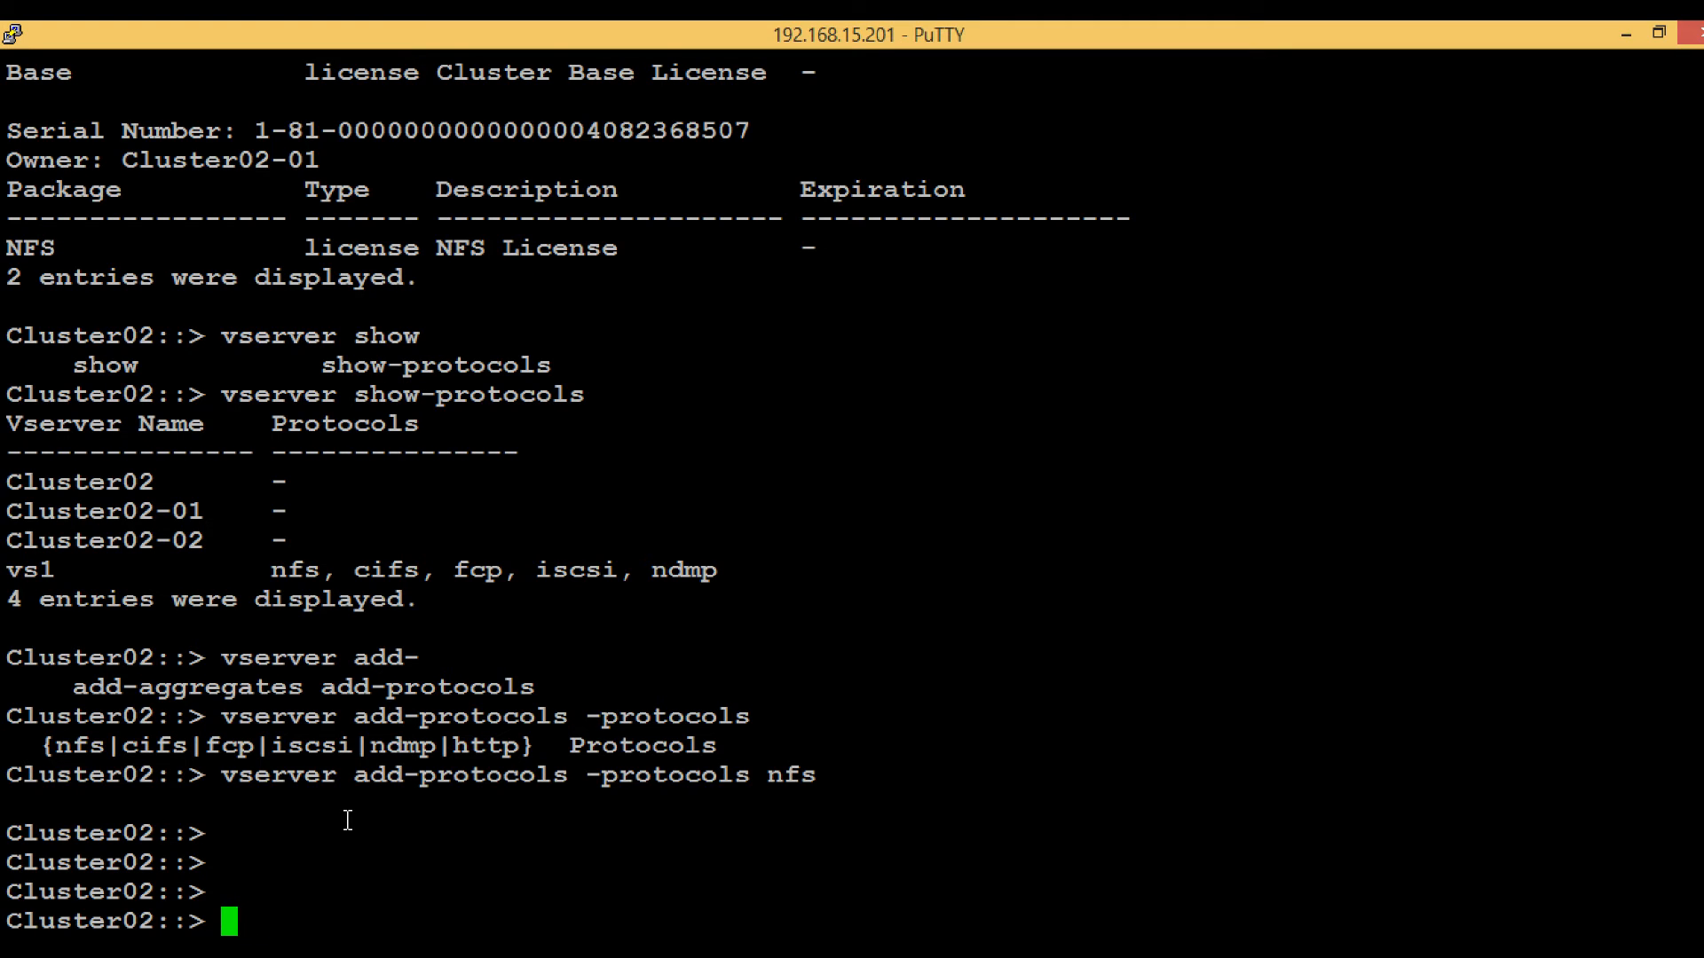
- Check 'vserver nfs show', then create the NFS configuration with 'vserver nfs create -vserver vs1'
{"action": "type", "text": "vserver"}
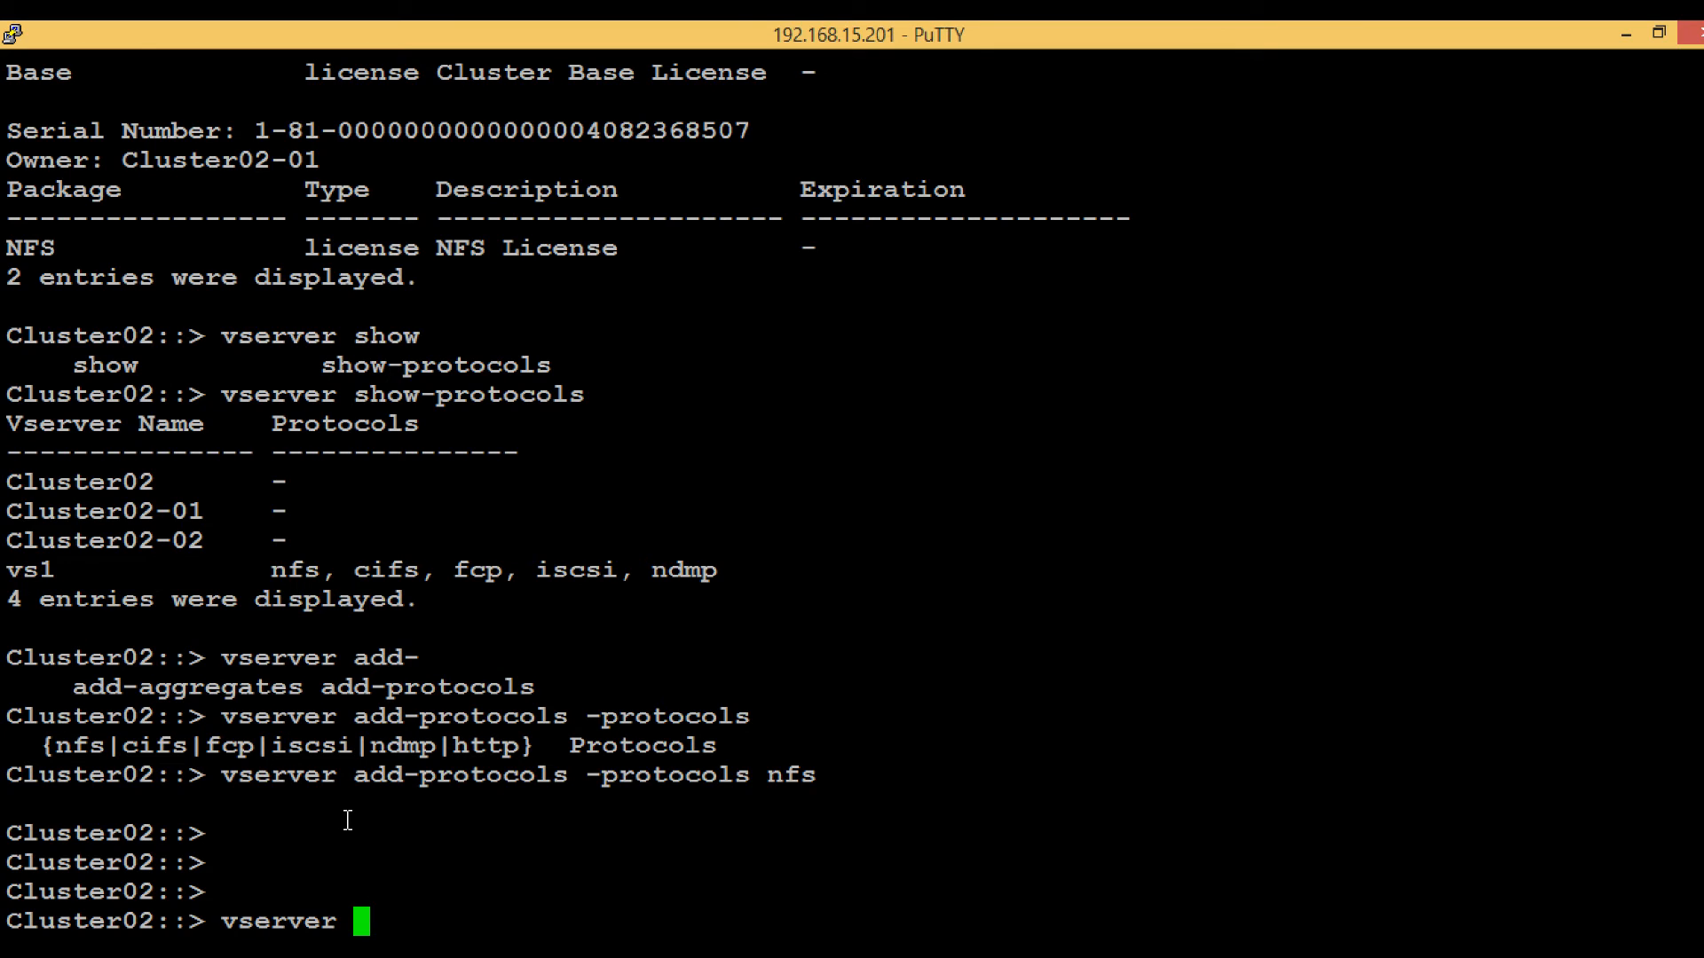
{"action": "type", "text": "nfs"}
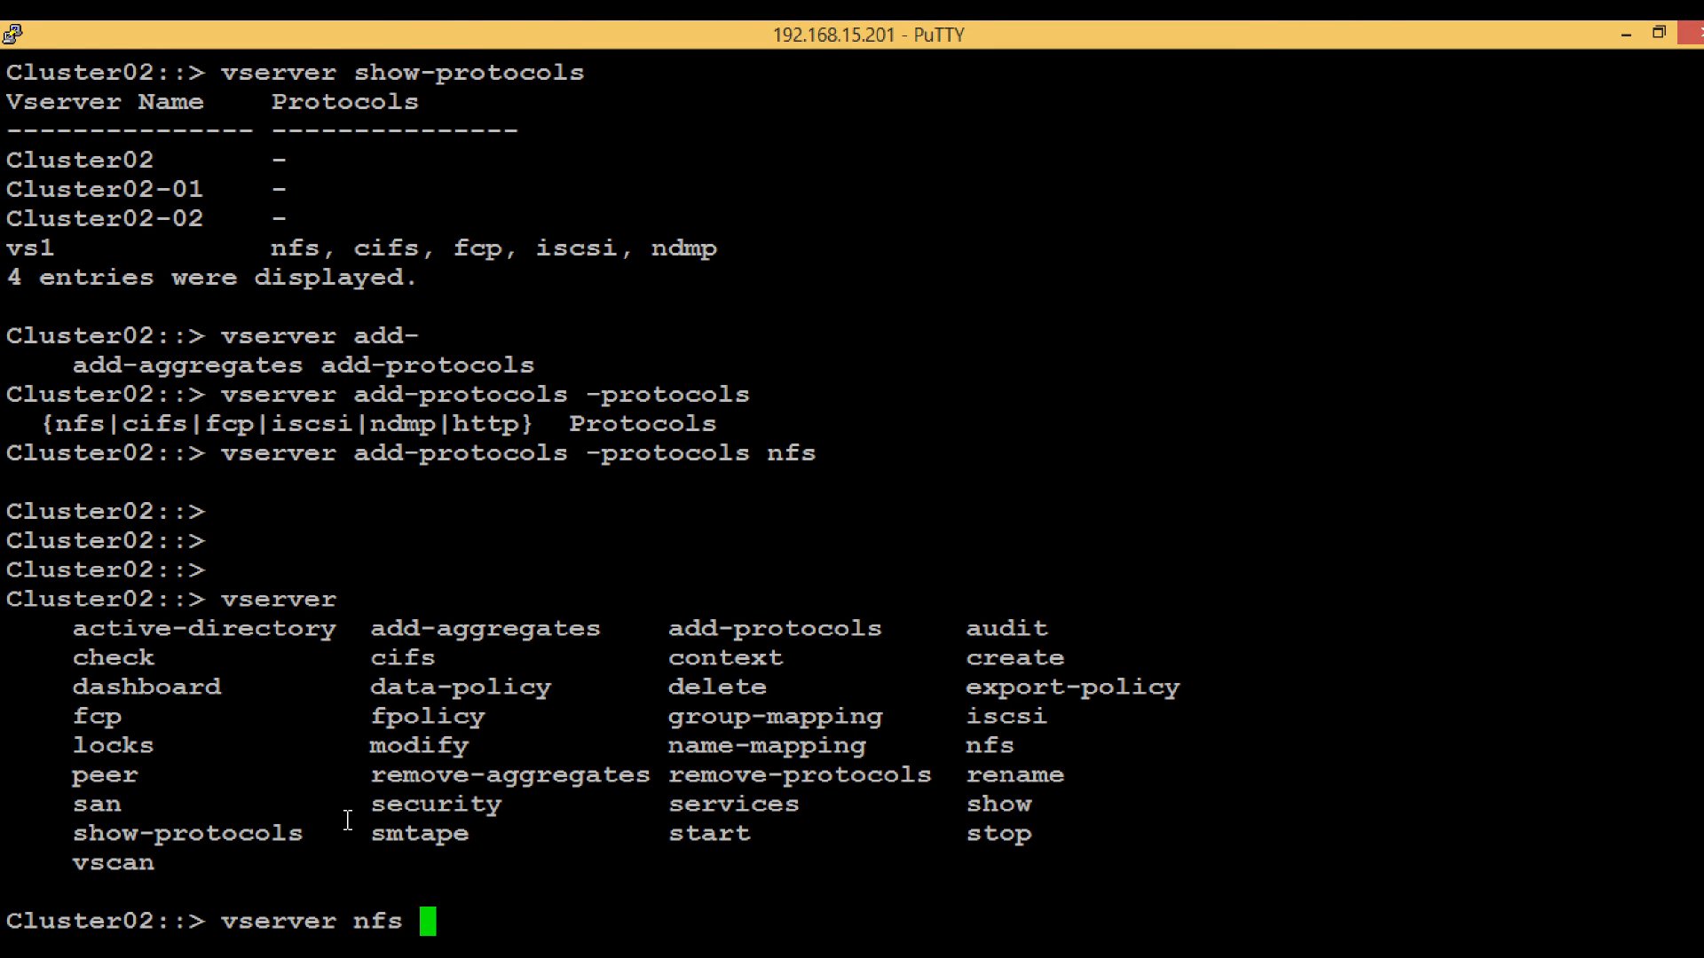
{"action": "type", "text": "show"}
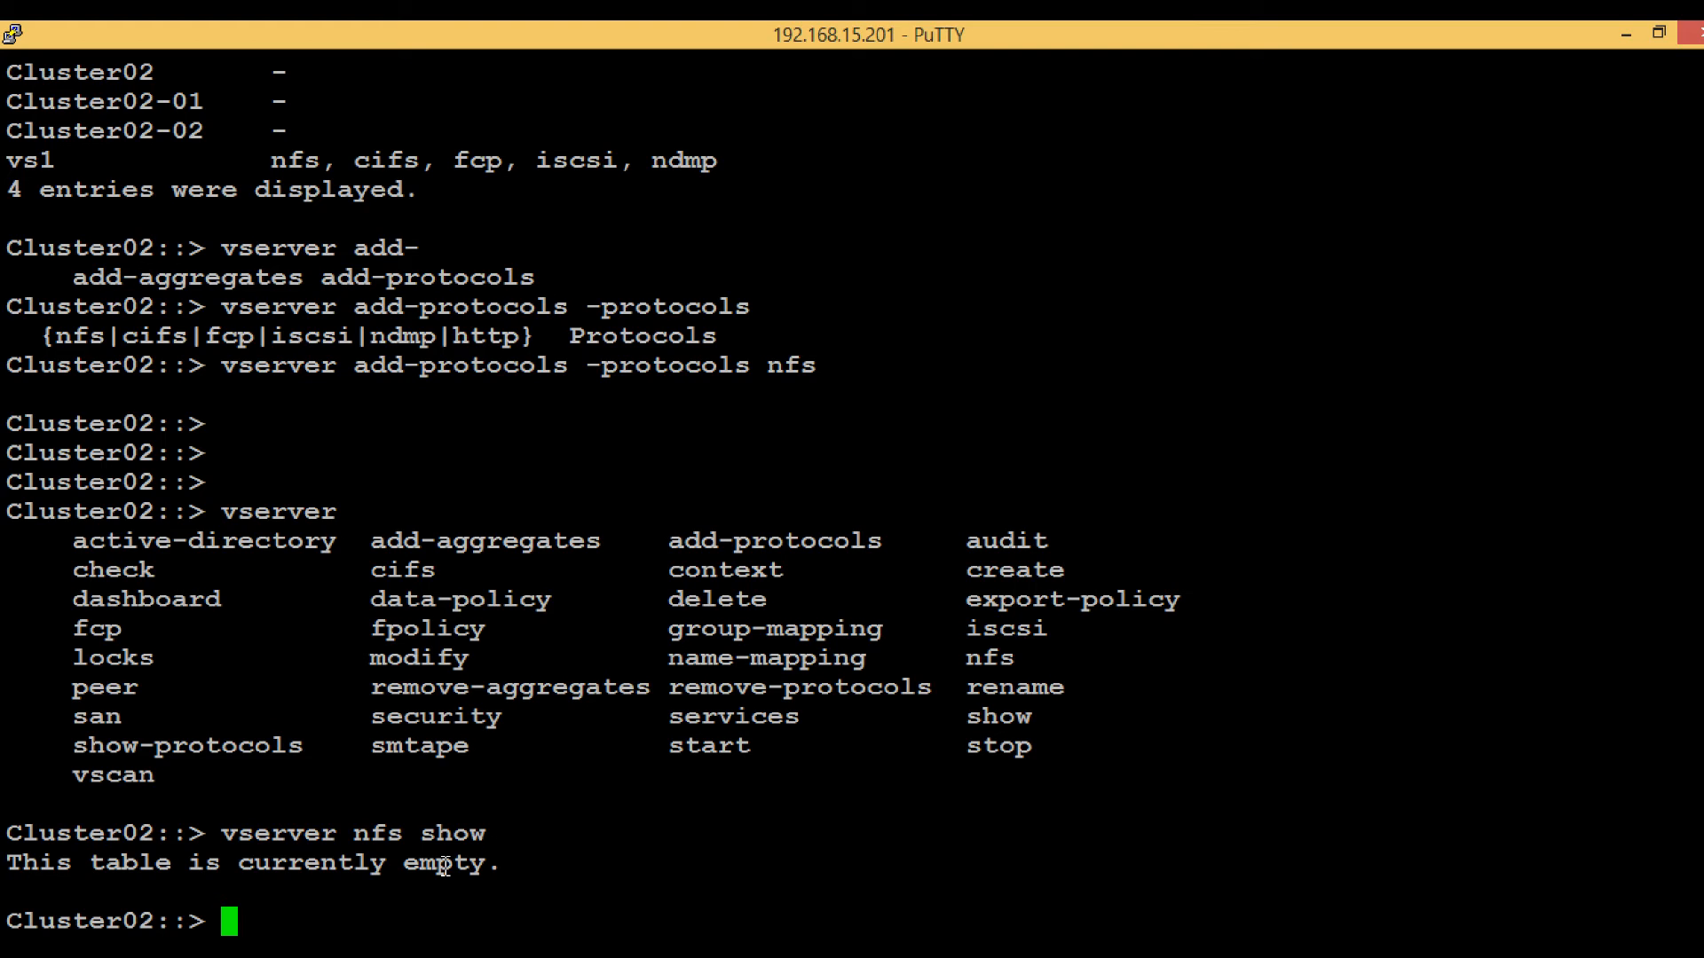
{"action": "mouse_move", "coordinate": [473, 832]}
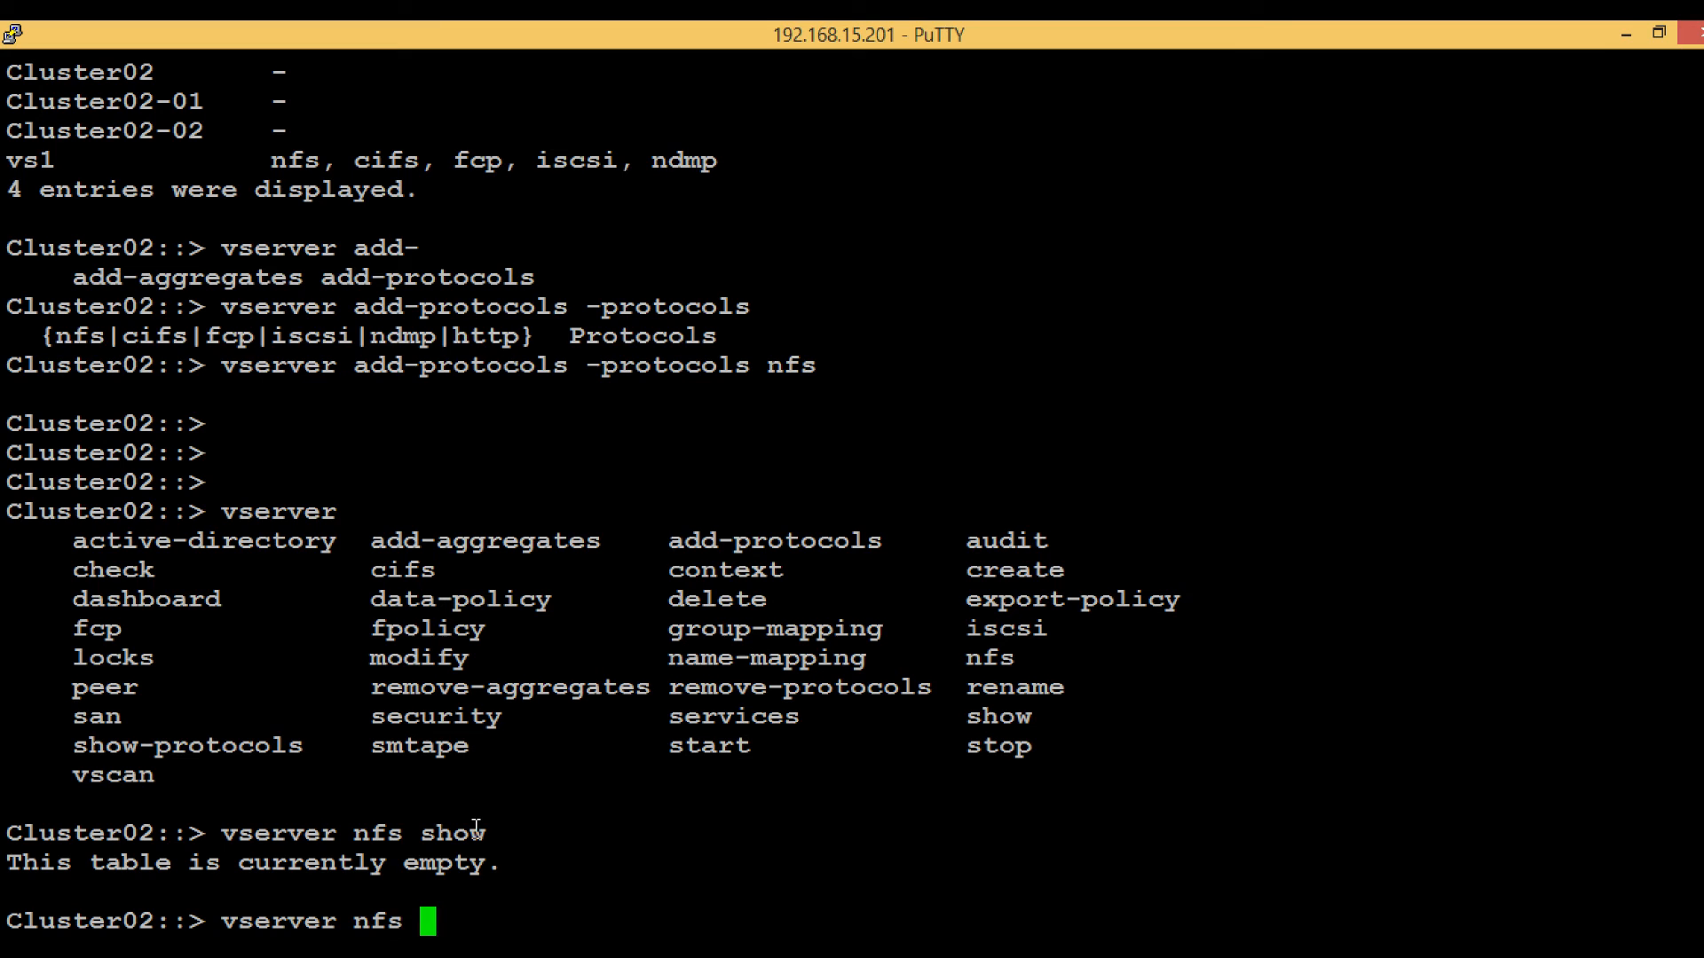
{"action": "type", "text": "create -vserver"}
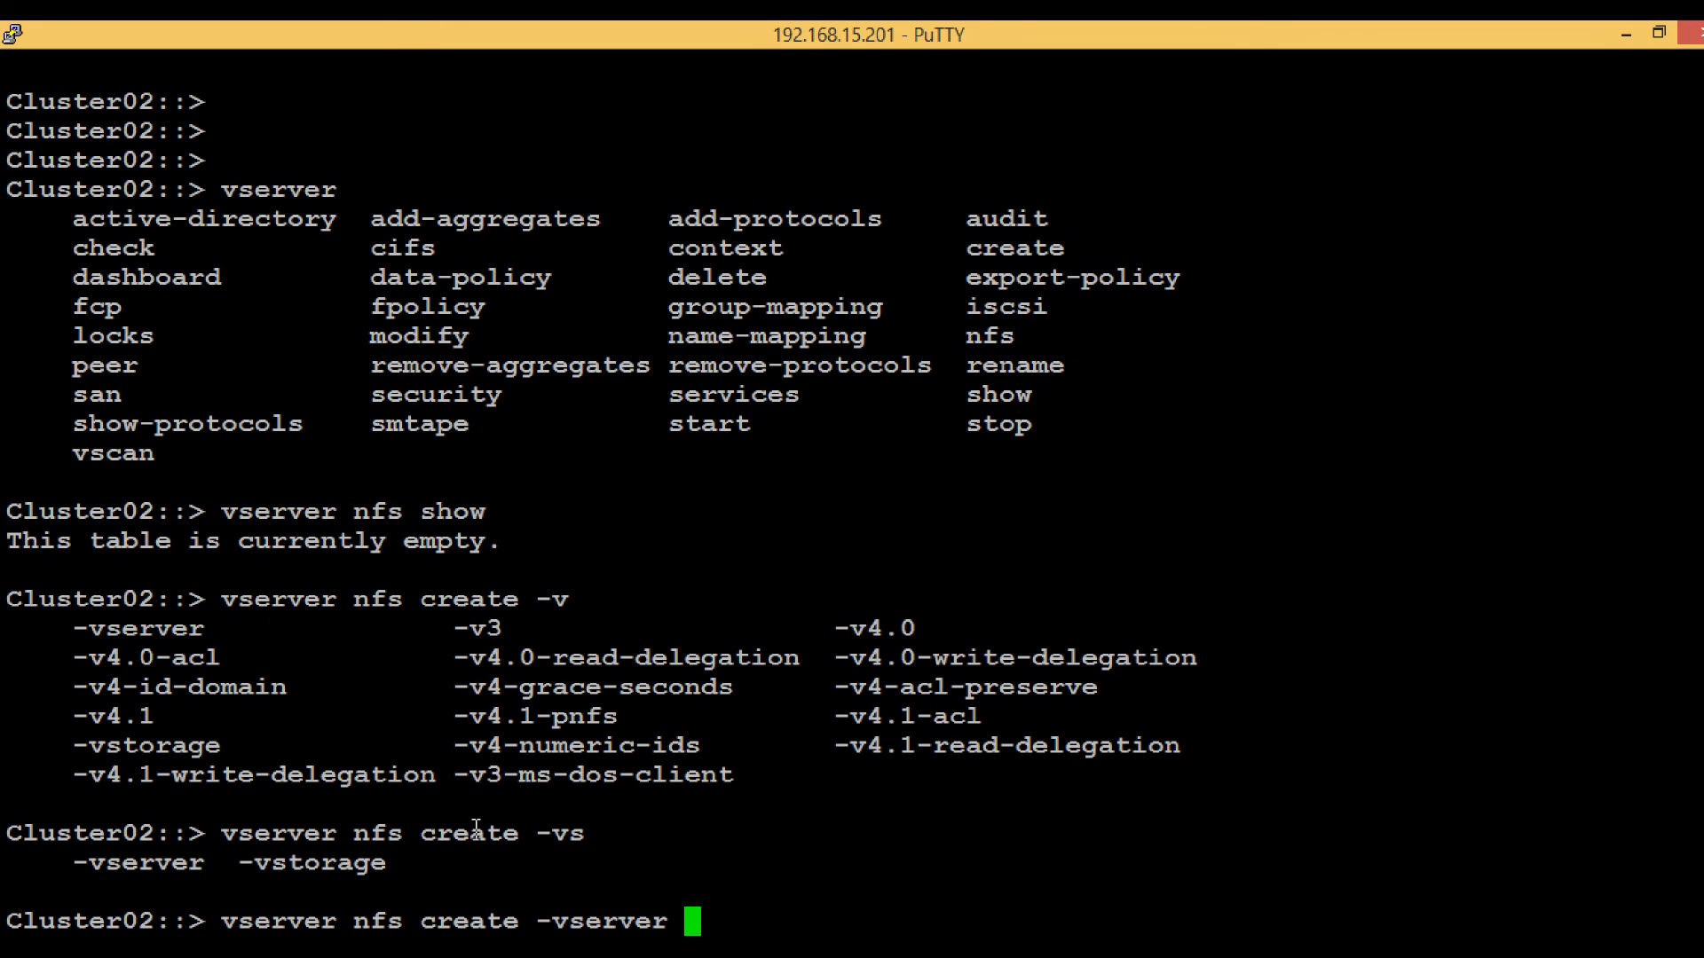
{"action": "type", "text": "vs1"}
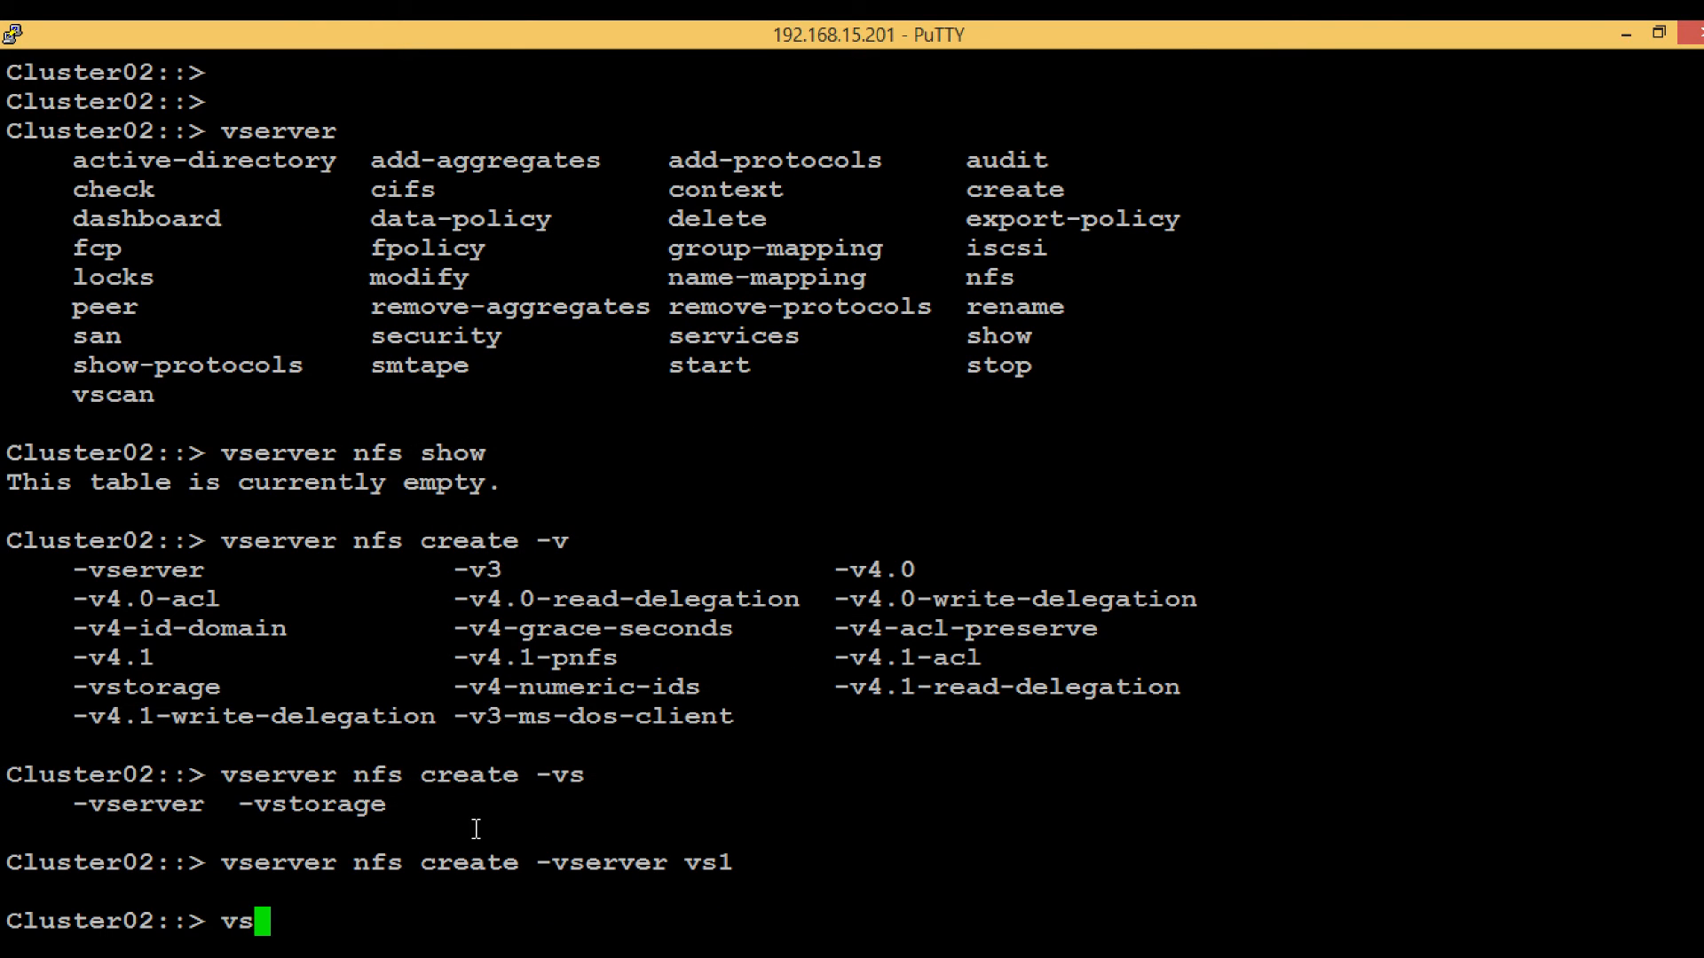
- Verify with 'vserver nfs show' that vs1 has v3 enabled and v4.0/4.1 disabled
{"action": "type", "text": "erver nfs"}
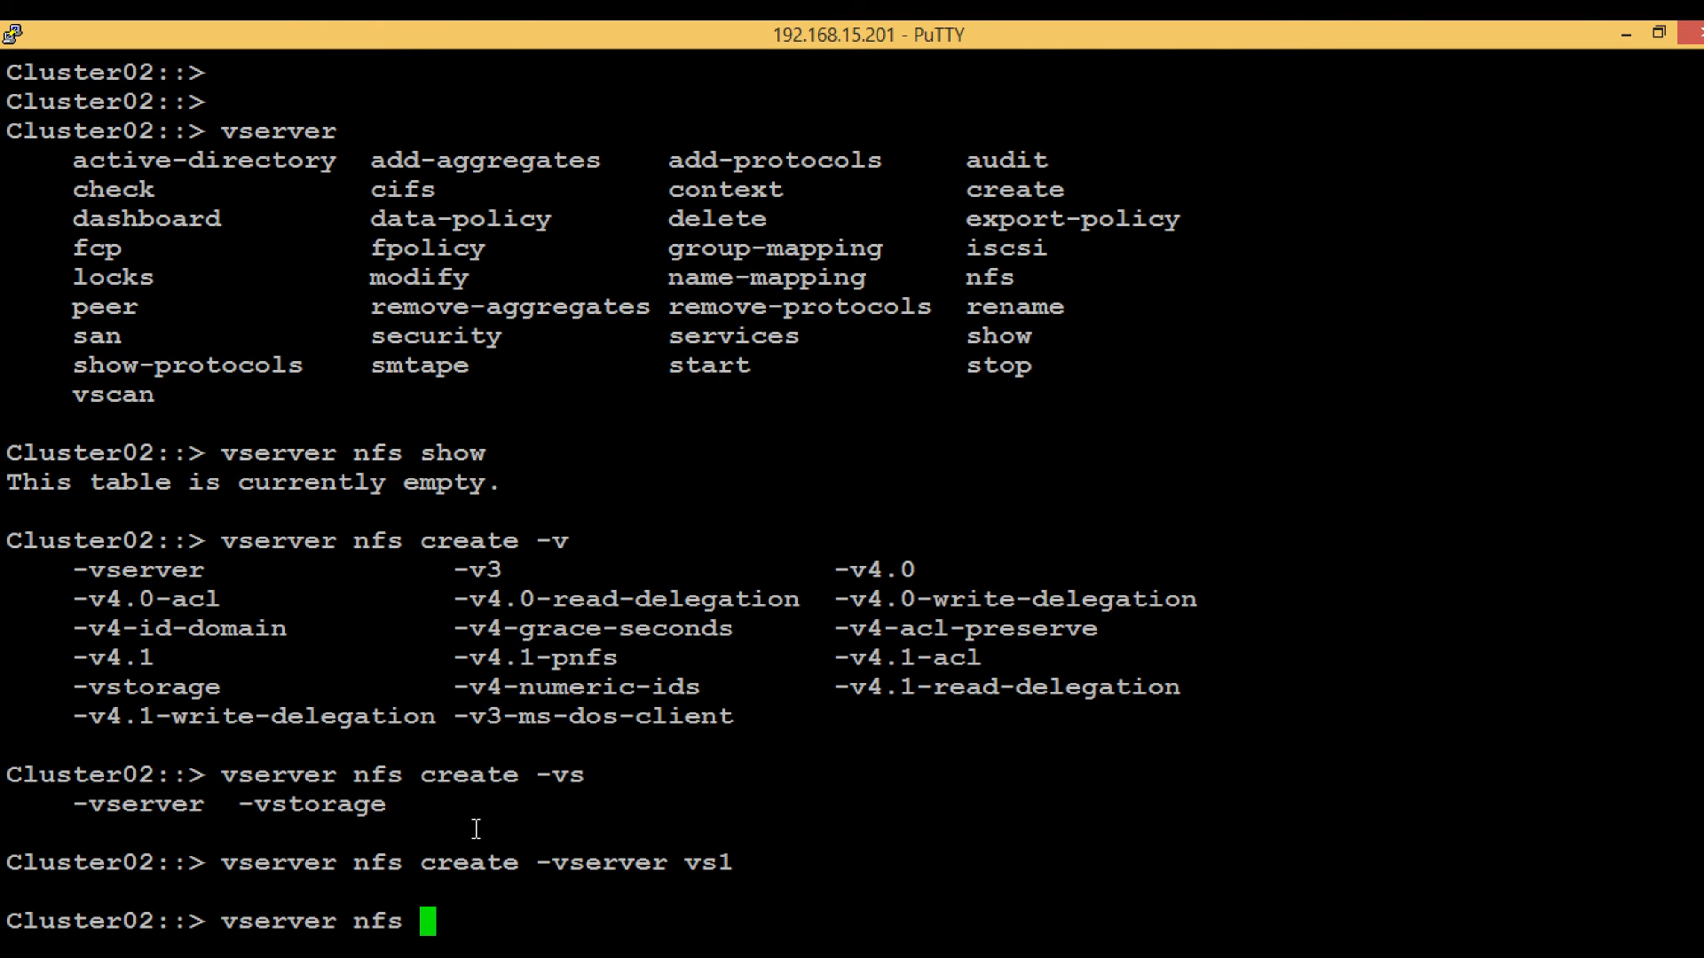
{"action": "type", "text": "show"}
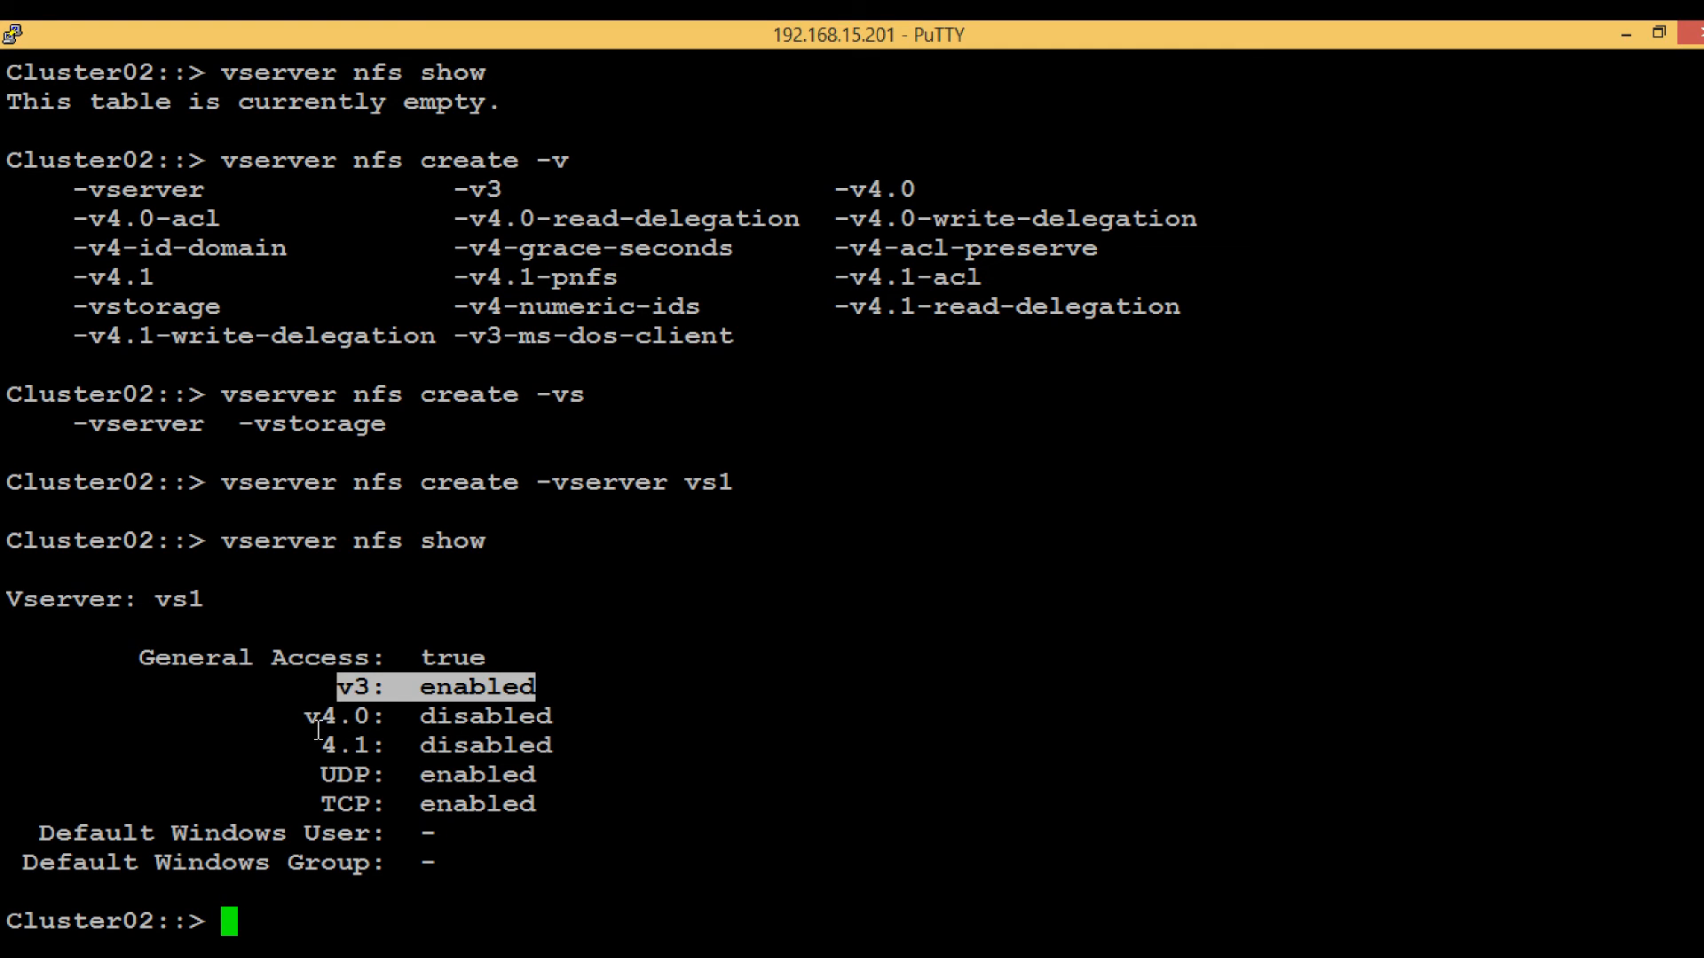
{"action": "mouse_move", "coordinate": [522, 764]}
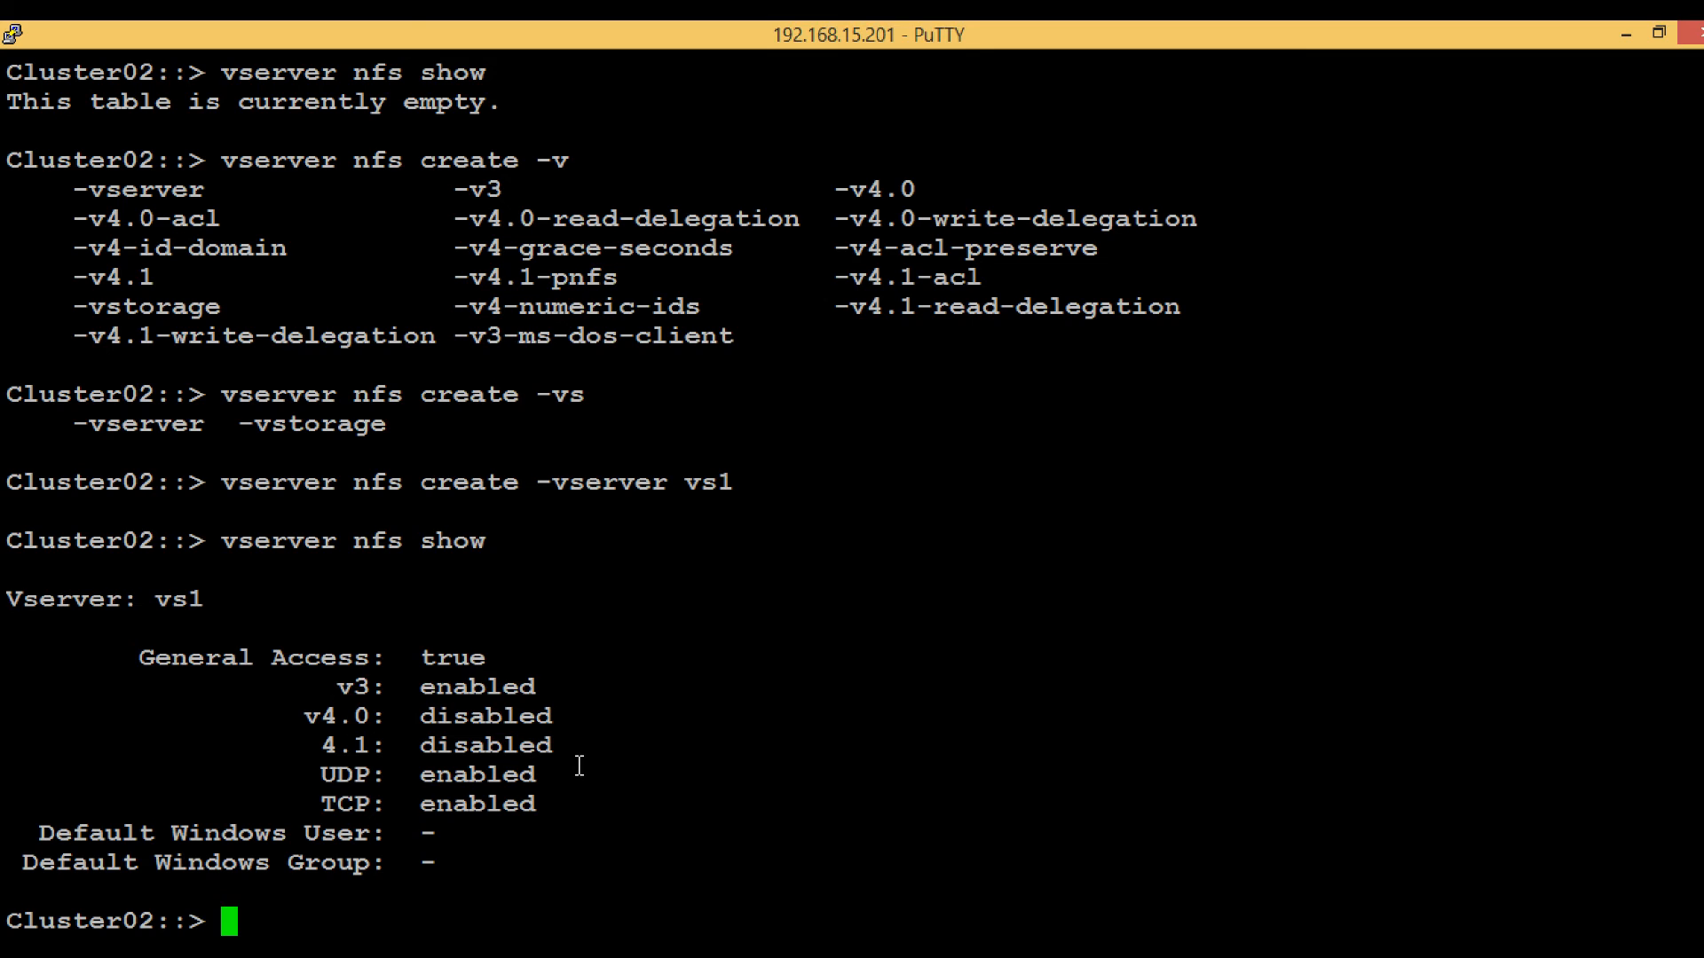
{"action": "type", "text": "vserver nfs show"}
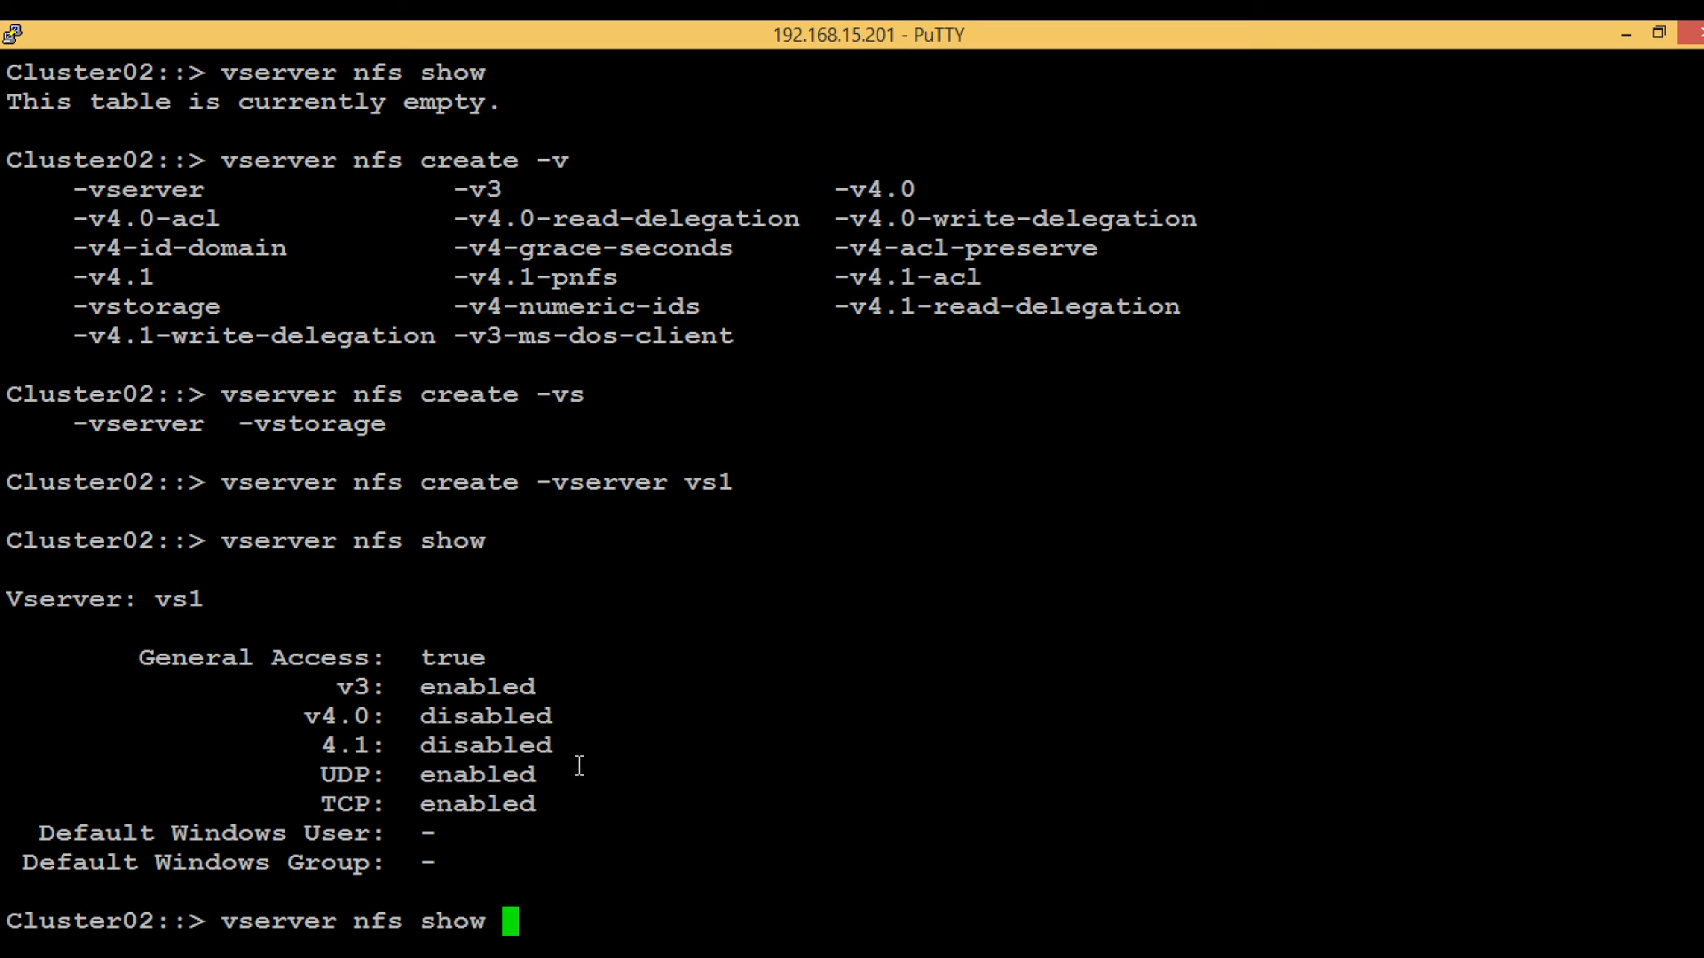
- Run 'vserver nfs show -vserver vs1' to list all detailed NFS settings for vs1
{"action": "type", "text": "-vs"}
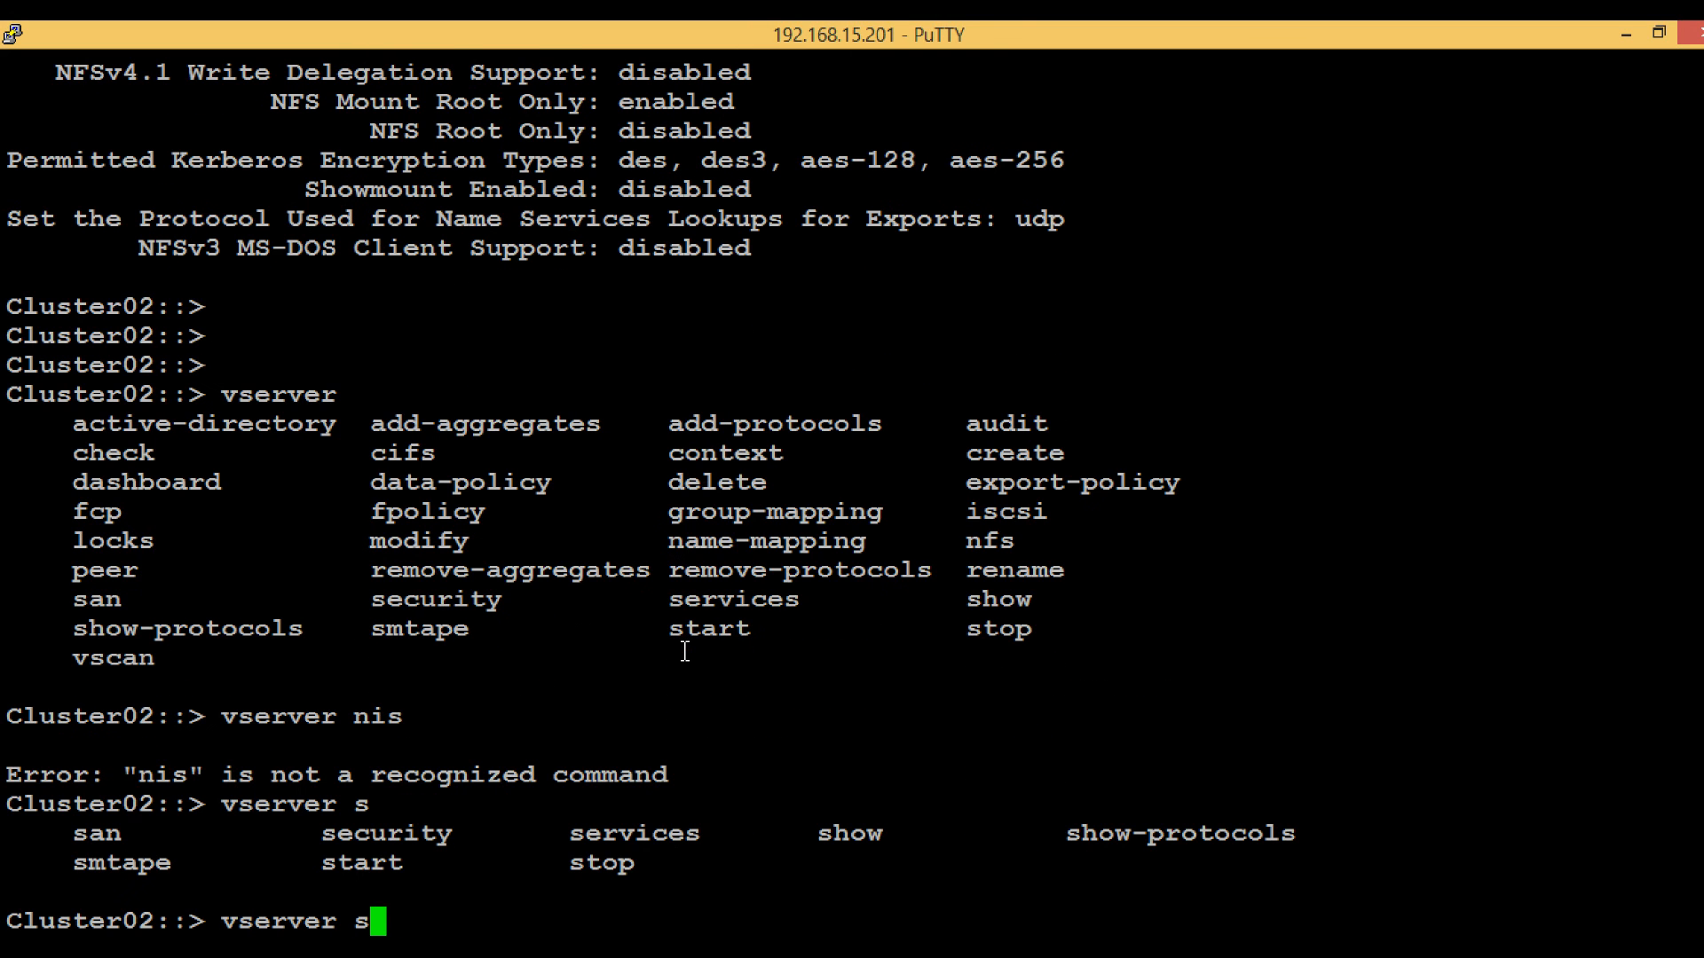
- Enter 'vserver services nis-domain create -vserver vs1 -domain nis.com -active true -servers 19…' with the NIS server IP
{"action": "type", "text": "ervices nis-domain create -vserver vs1 -domain nis.com -active t"}
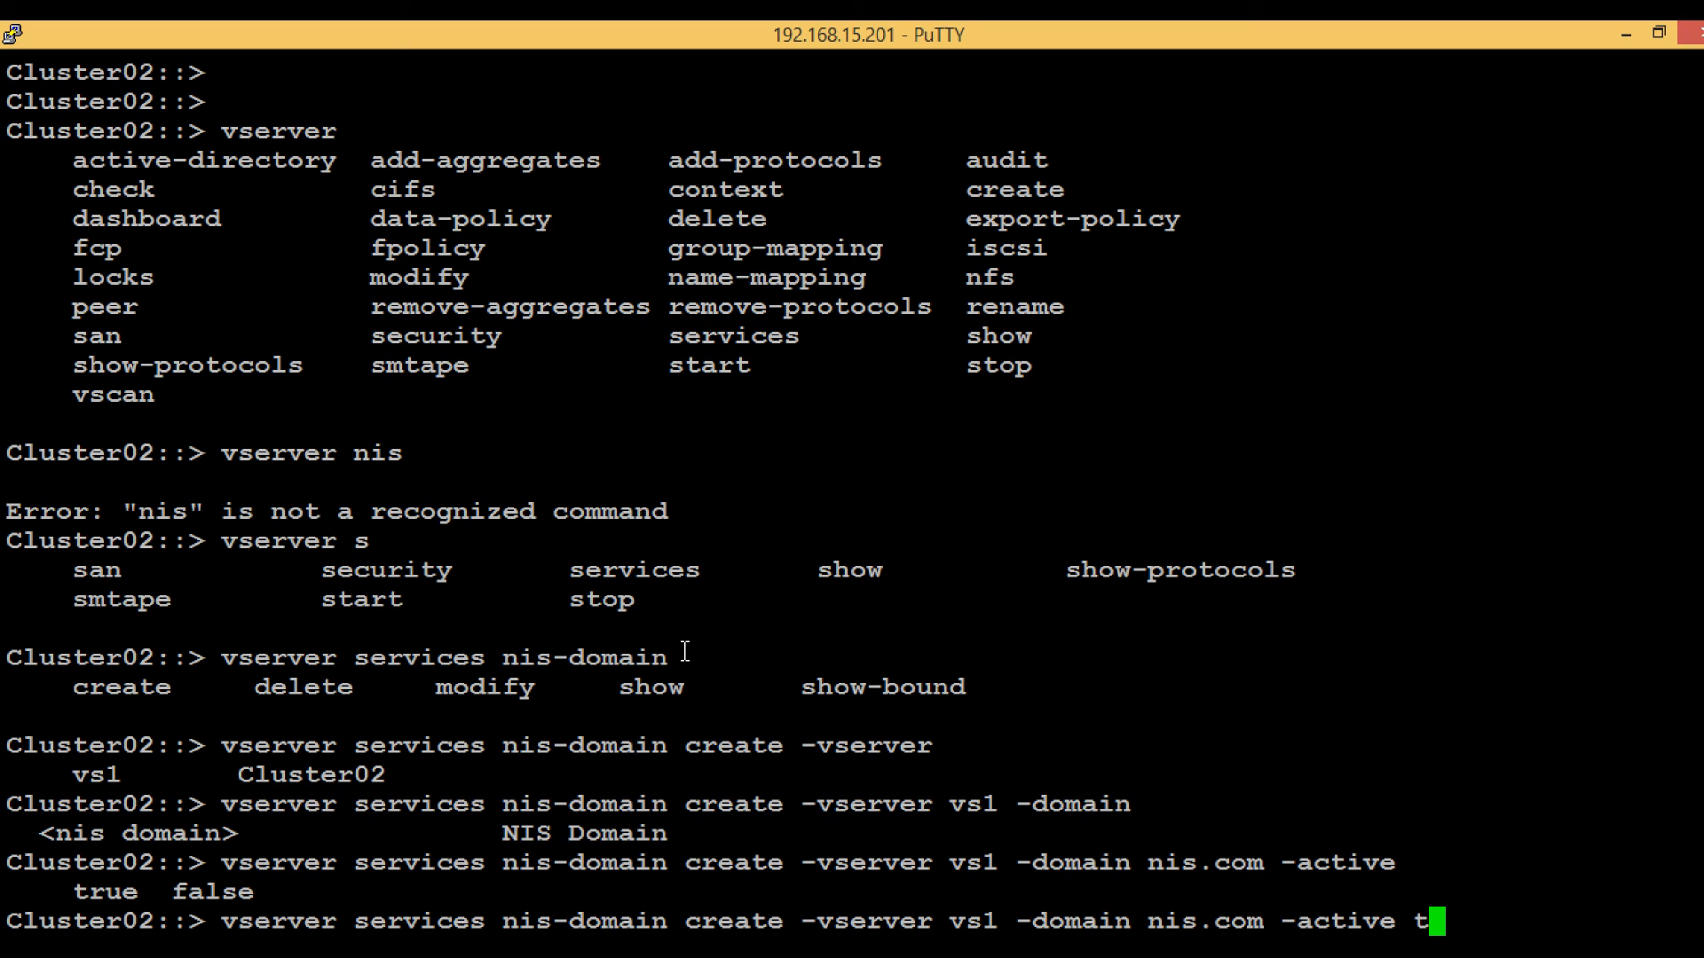
{"action": "type", "text": "rue -servers"}
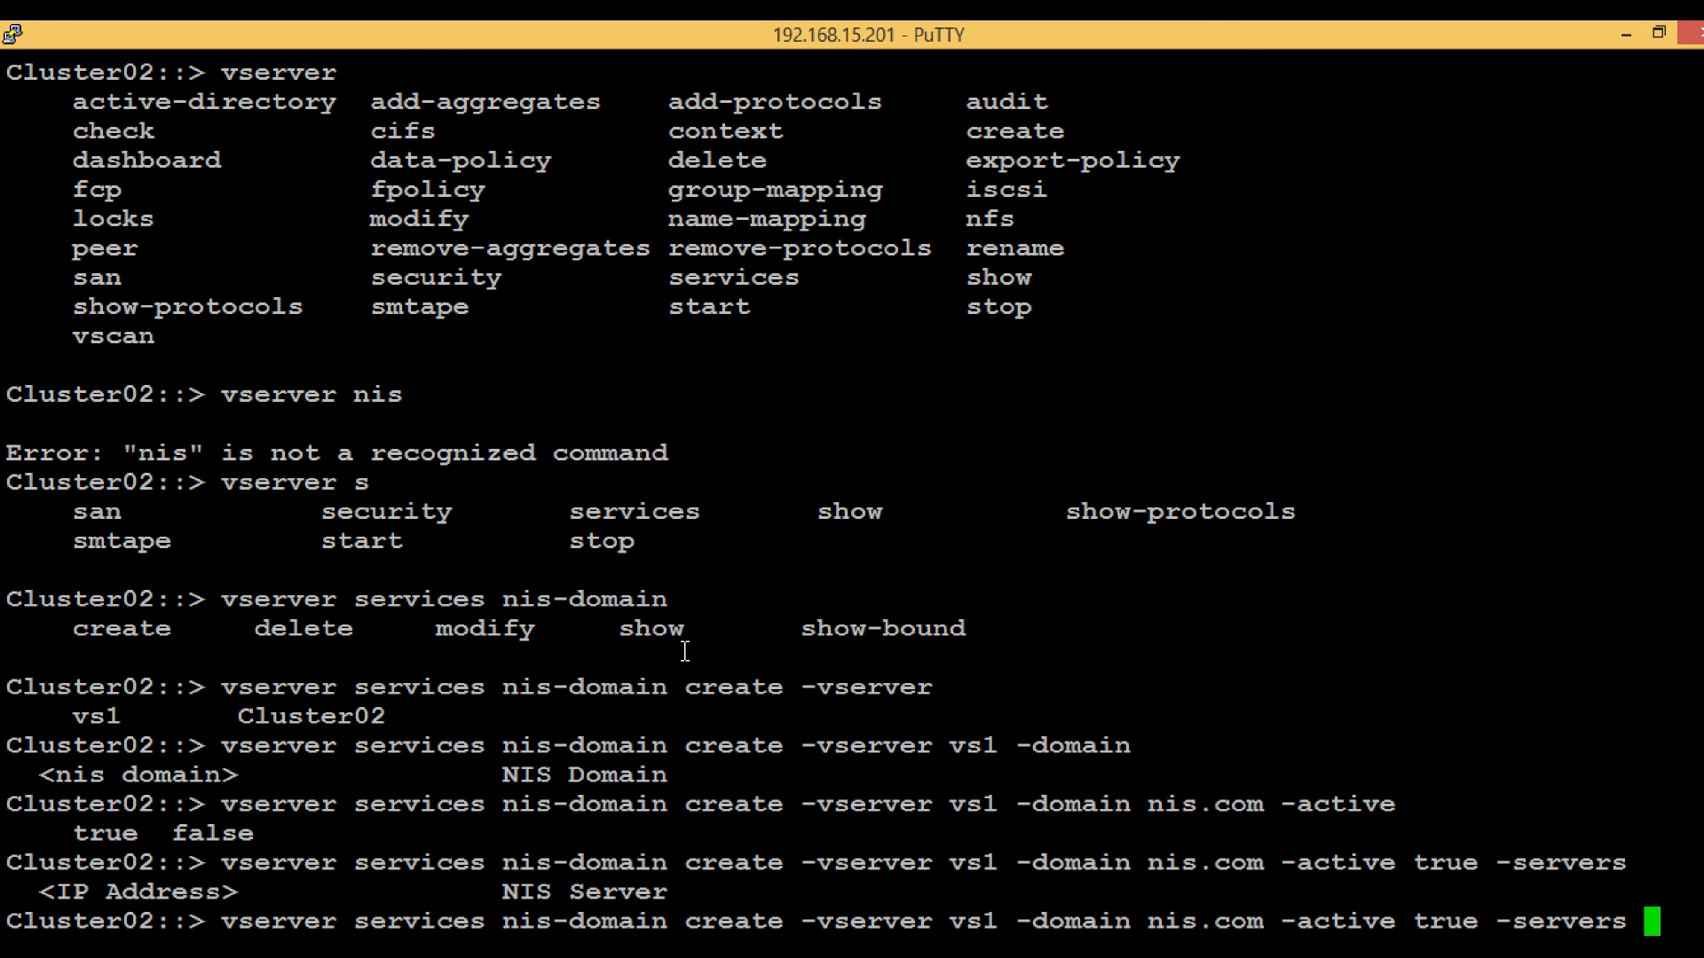
{"action": "type", "text": "19"}
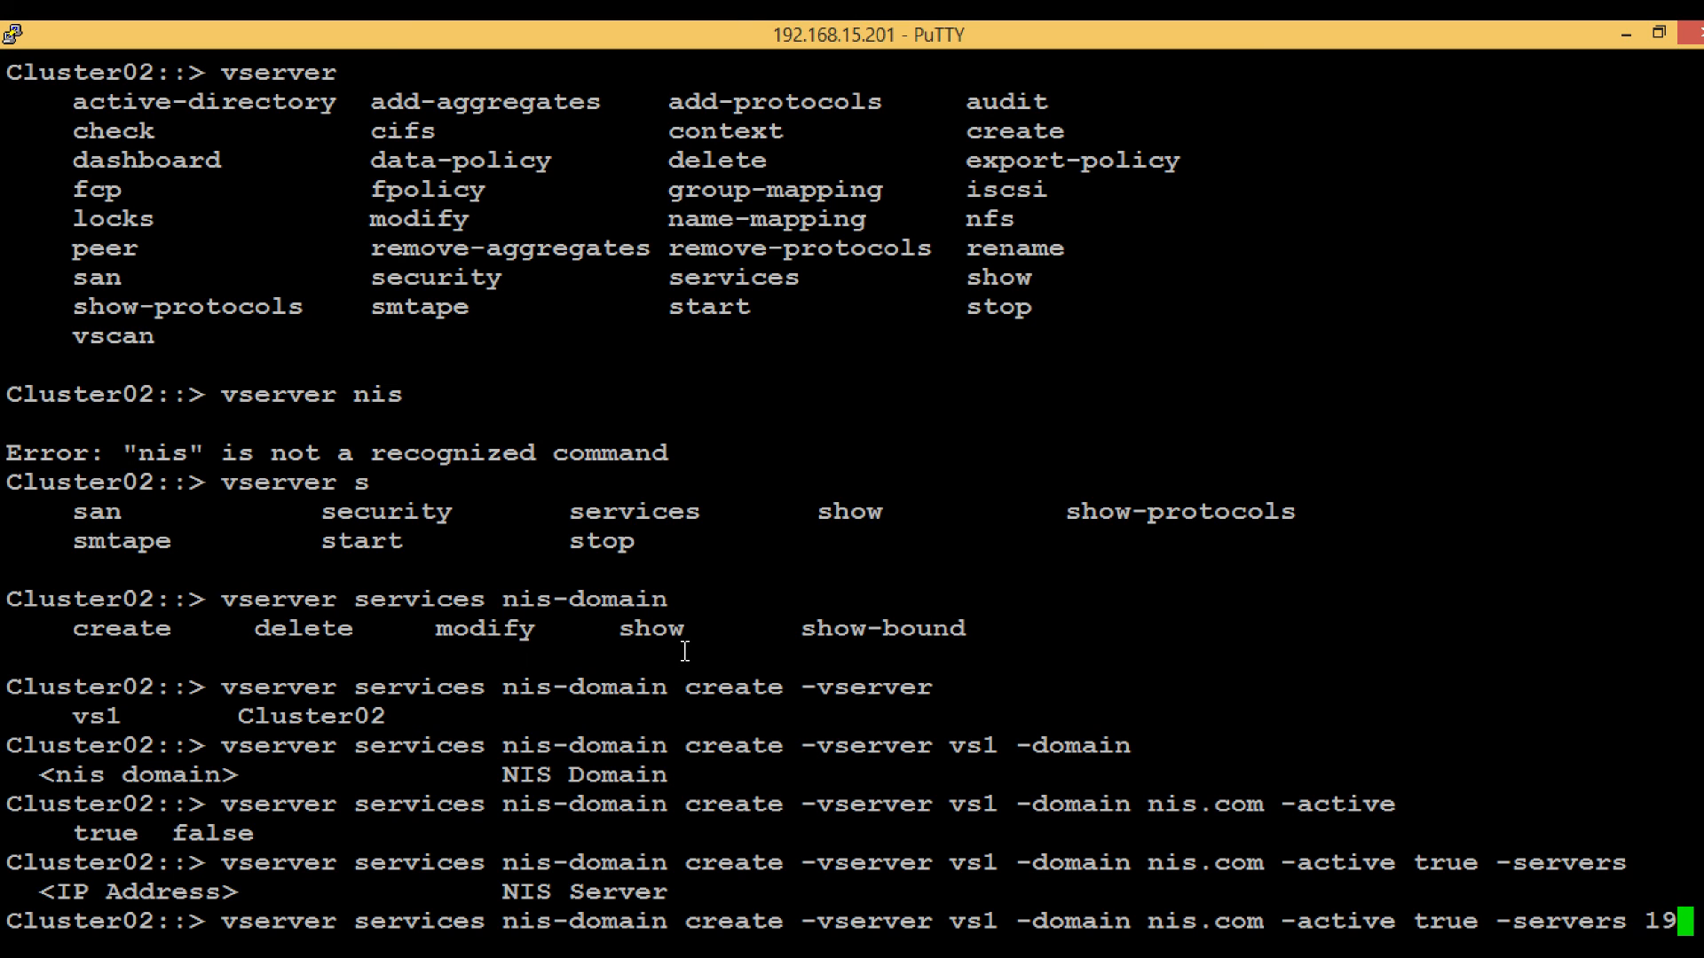